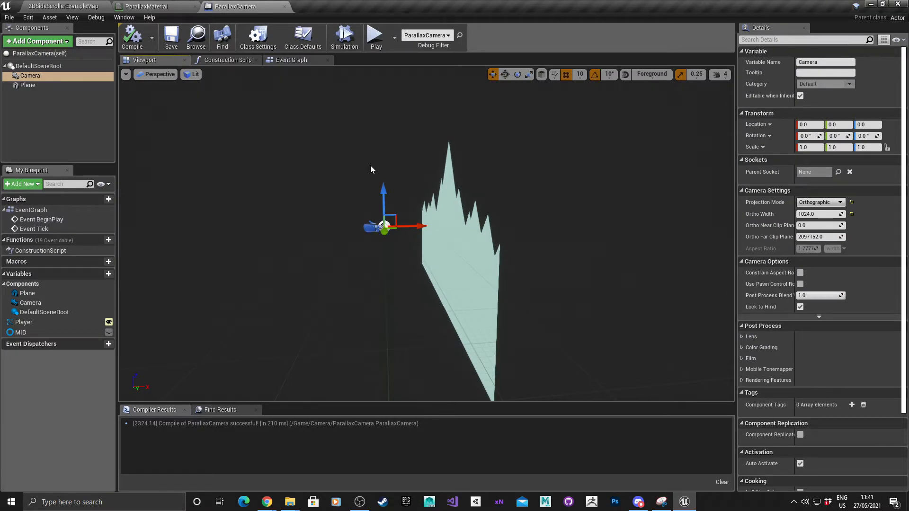
{"action": "mouse_move", "coordinate": [32, 103]}
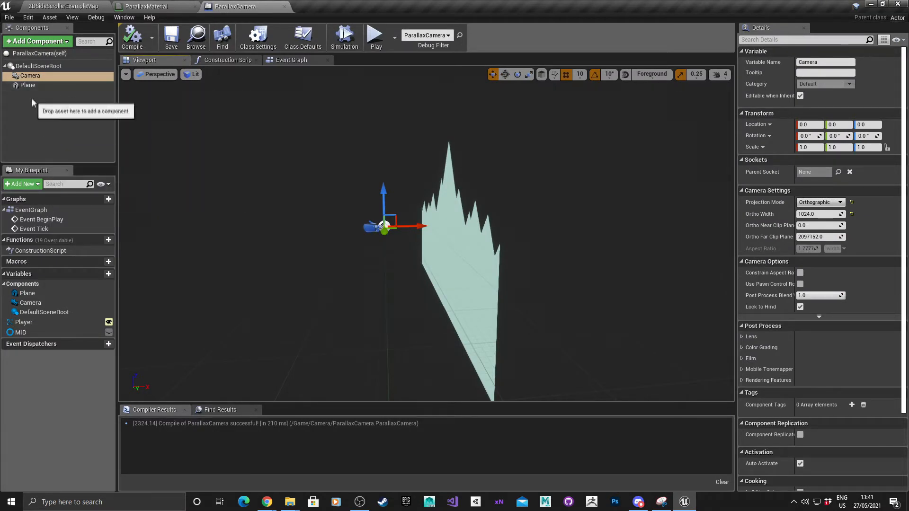
{"action": "mouse_move", "coordinate": [39, 86]}
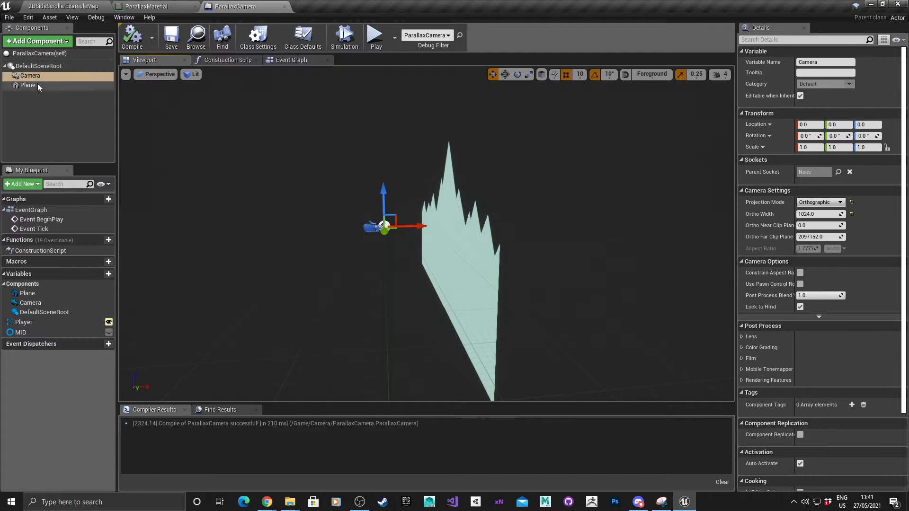
Inspect the Plane and Camera components, then add a 2DSideScrollerCharacter variable named Player.
{"action": "left_click", "coordinate": [28, 86]}
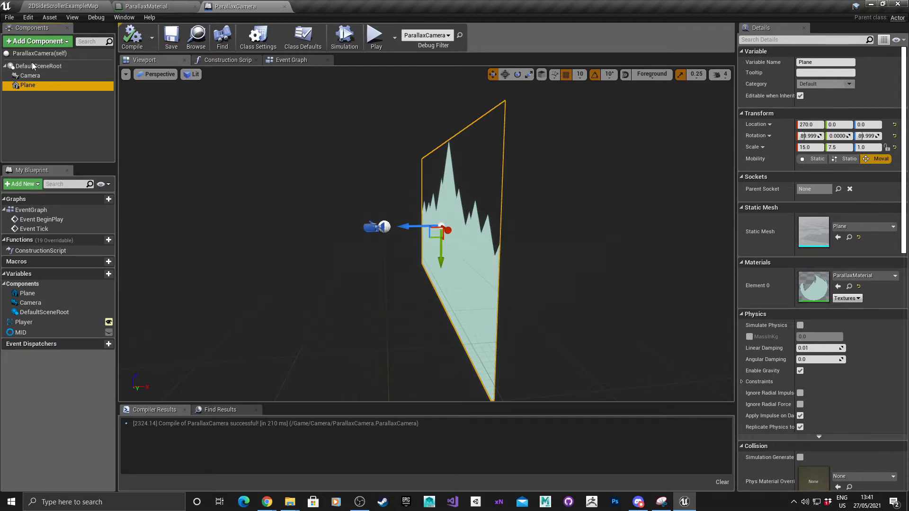
{"action": "mouse_move", "coordinate": [36, 101]}
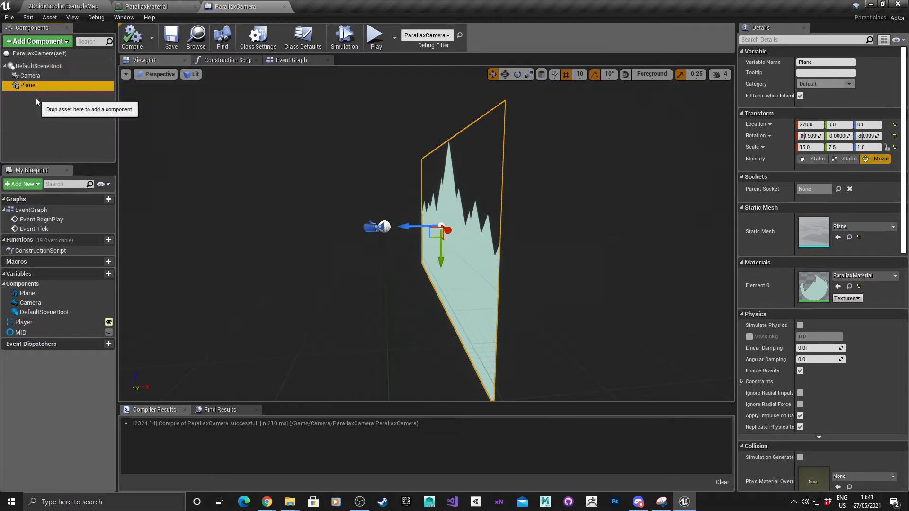
{"action": "left_click", "coordinate": [29, 75]}
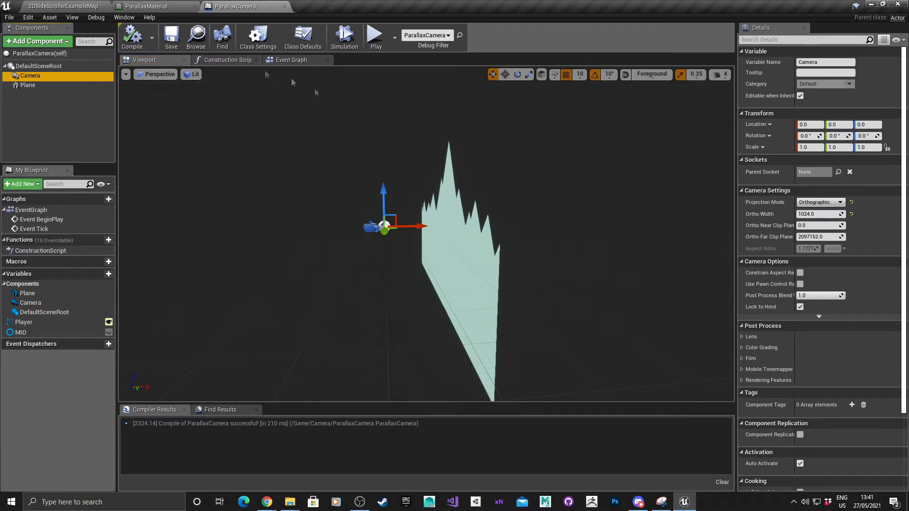
{"action": "mouse_move", "coordinate": [774, 207]}
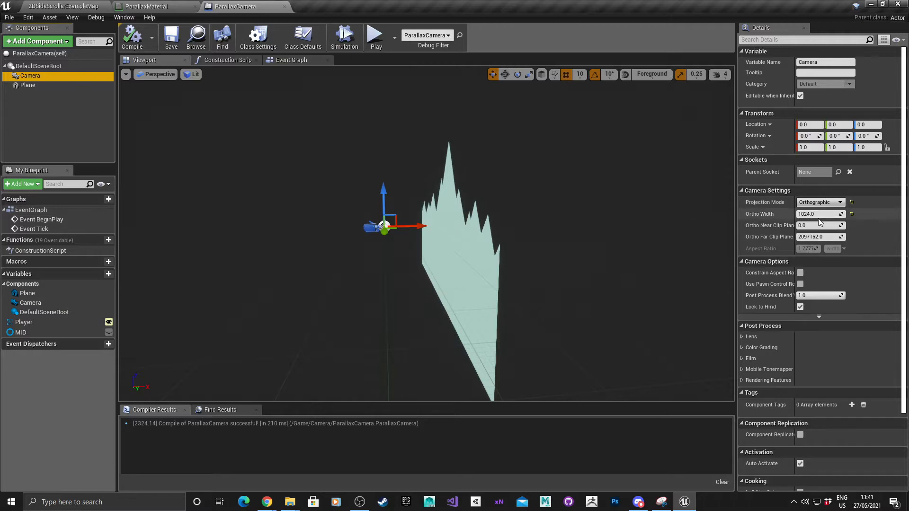
{"action": "mouse_move", "coordinate": [820, 214]}
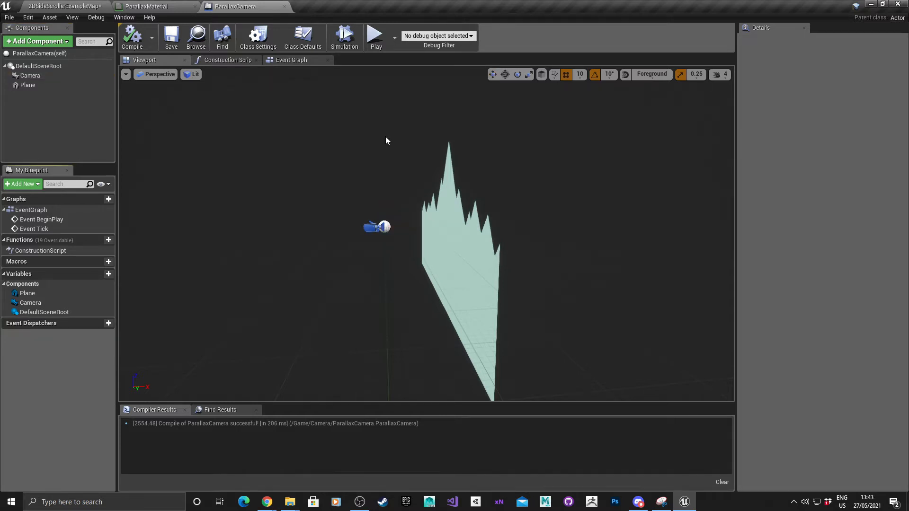
{"action": "mouse_move", "coordinate": [291, 60]}
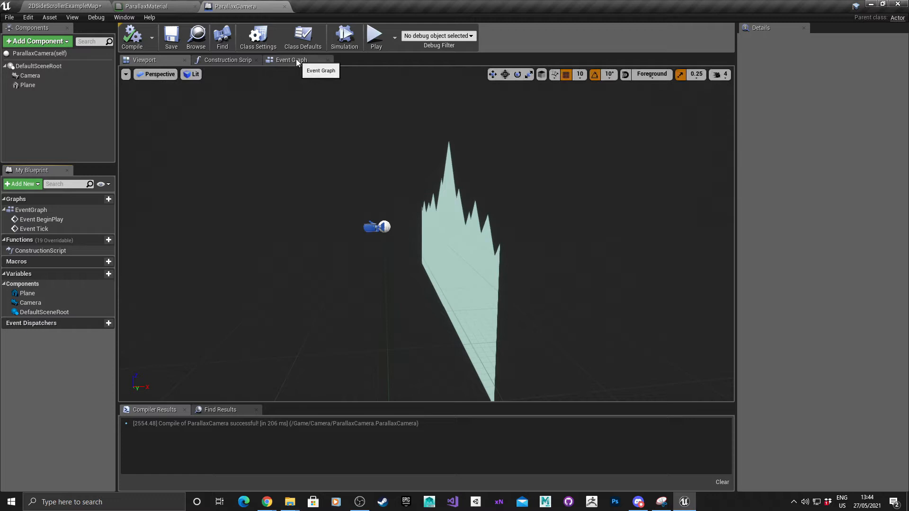
{"action": "left_click", "coordinate": [290, 60]}
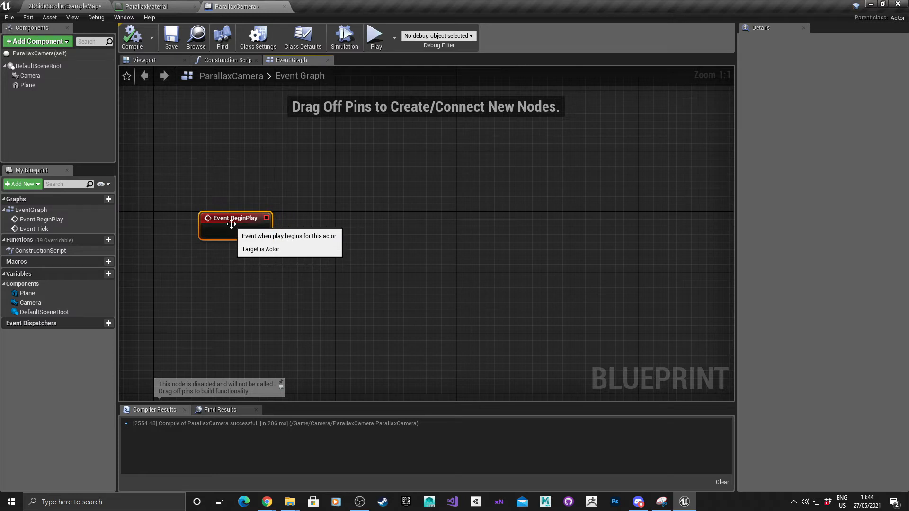
{"action": "left_click", "coordinate": [102, 274]}
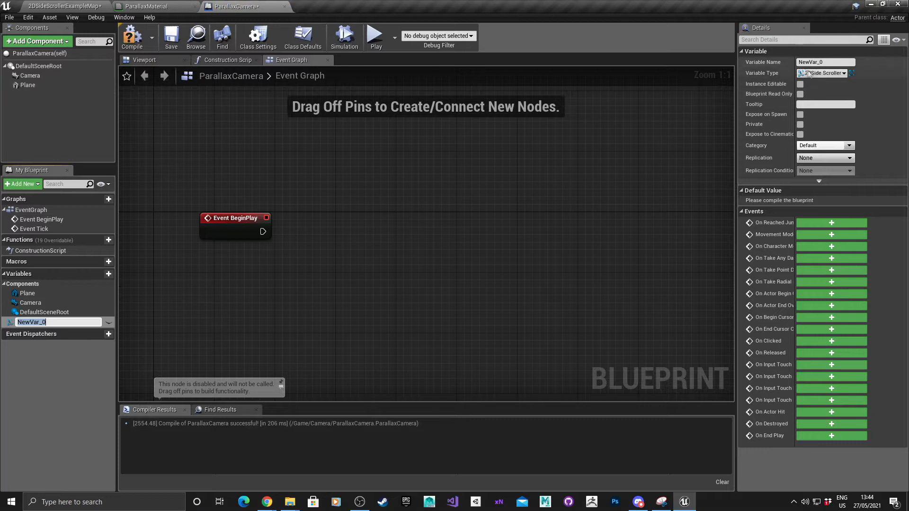
{"action": "mouse_move", "coordinate": [823, 73]}
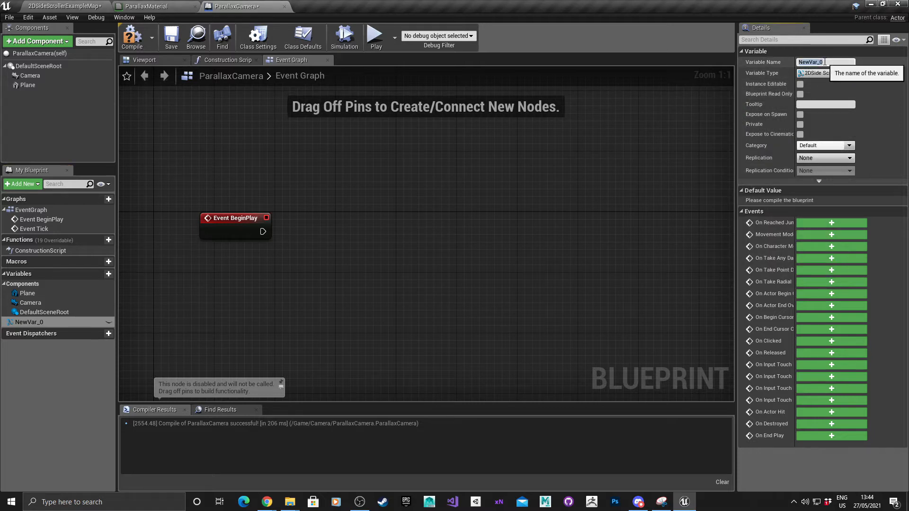
{"action": "type", "text": "Player"}
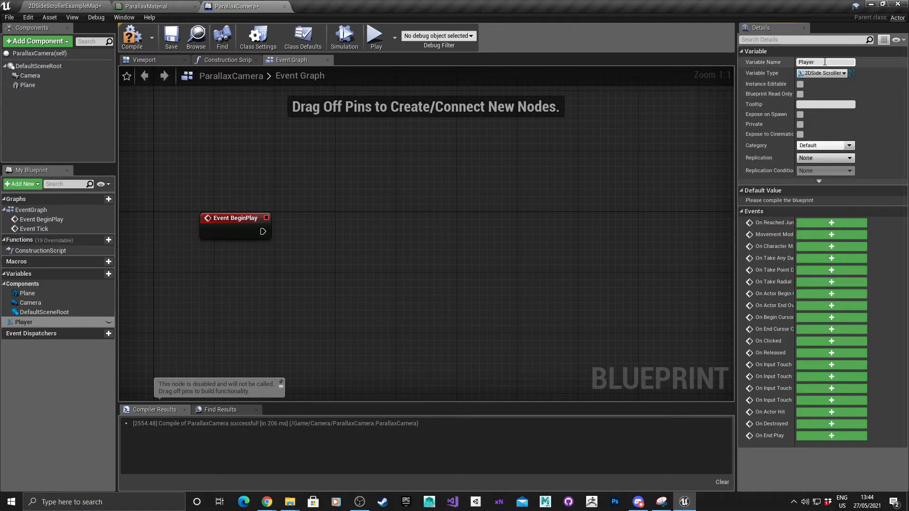
{"action": "left_click", "coordinate": [131, 36]}
{"action": "type", "text": "isvalid"}
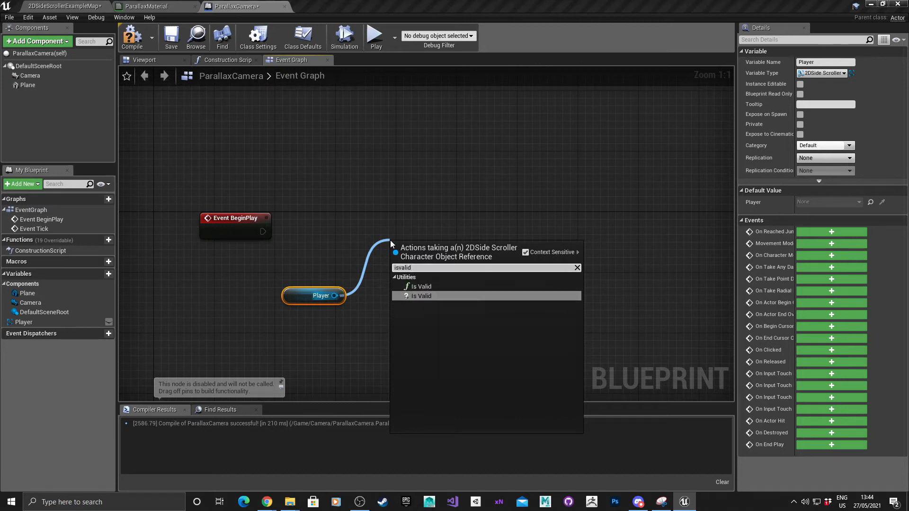
Add an Is Valid check on Player after Event BeginPlay and compile.
{"action": "left_click", "coordinate": [420, 296]}
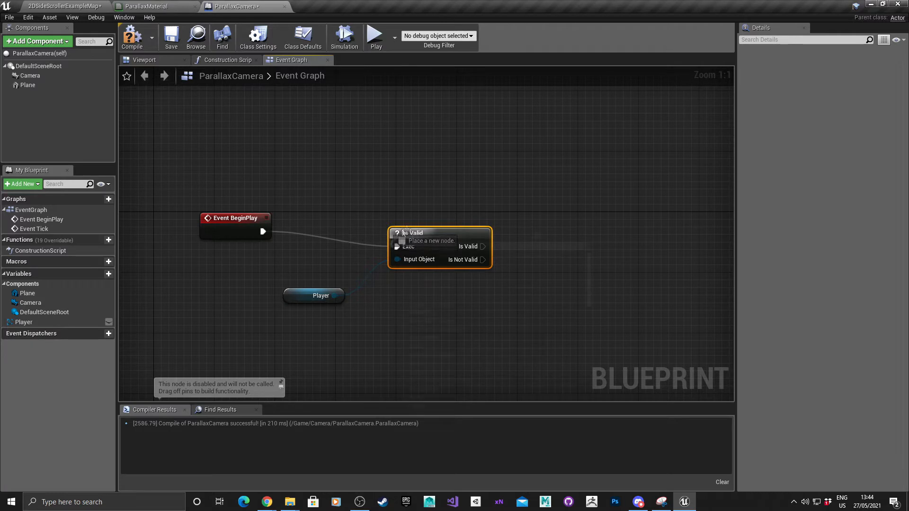
{"action": "left_click", "coordinate": [132, 36]}
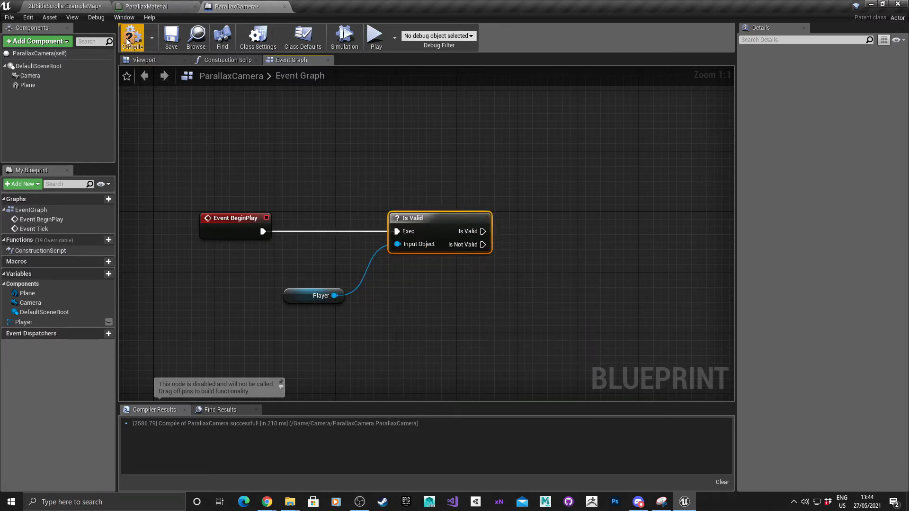
{"action": "left_click", "coordinate": [313, 295]}
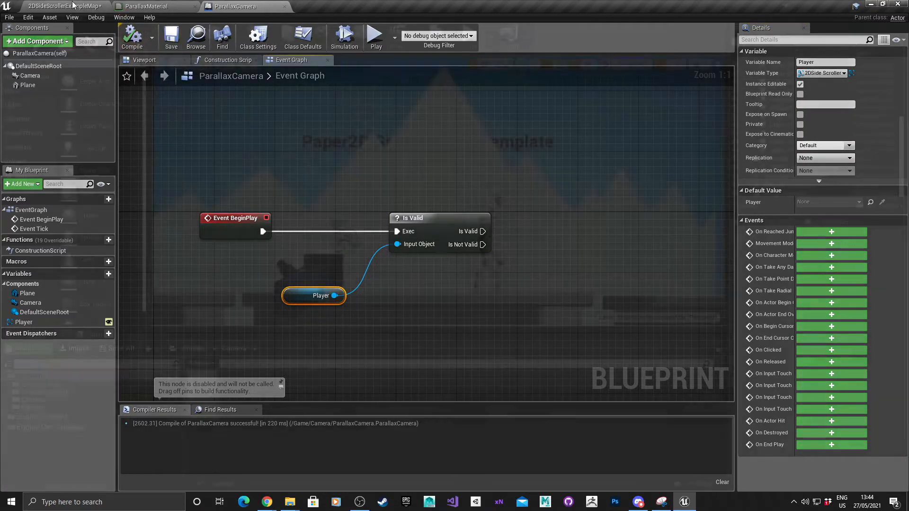
In the 2DSideScrollerExampleMap level, set ParallaxCamera's Player to 2DSideScrollerCharacter.
{"action": "left_click", "coordinate": [63, 6]}
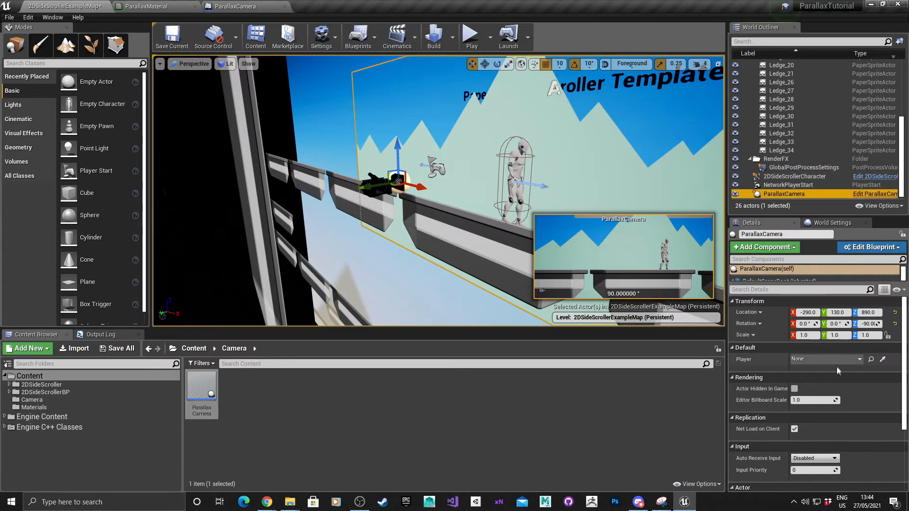
{"action": "mouse_move", "coordinate": [745, 359]}
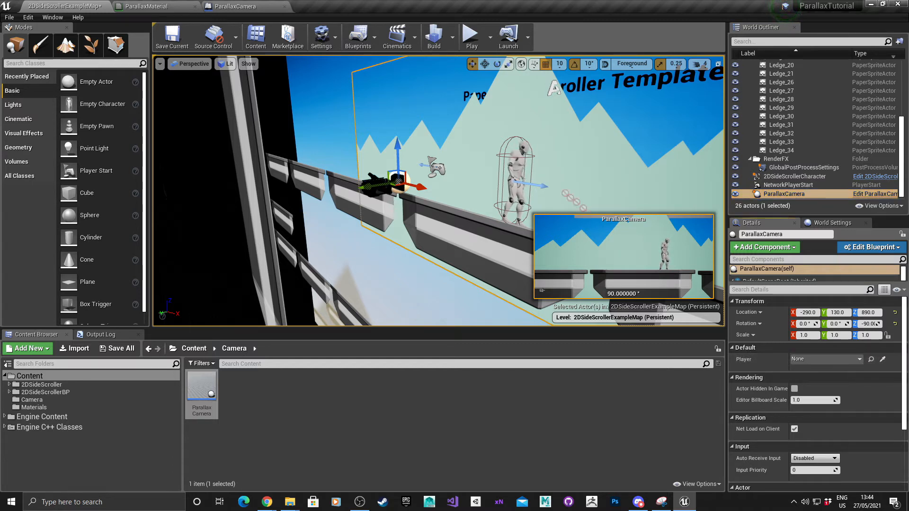
{"action": "left_click", "coordinate": [824, 359]}
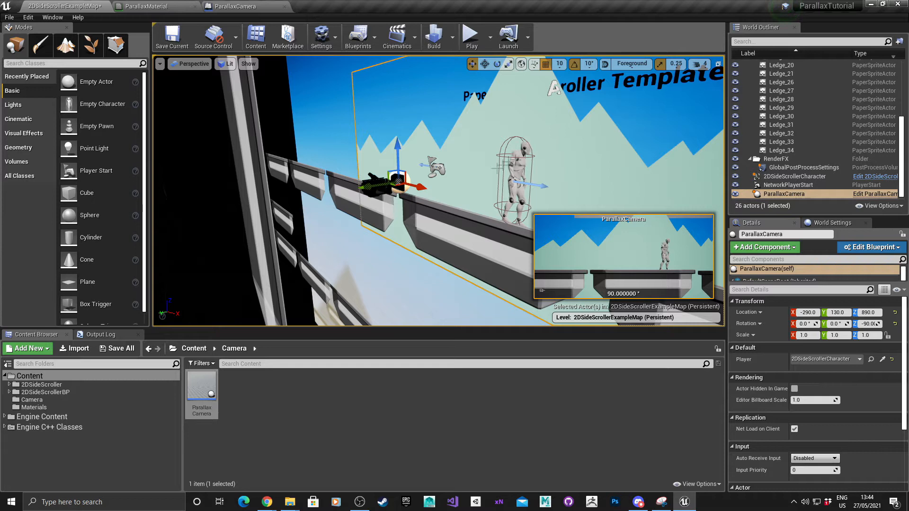
{"action": "mouse_move", "coordinate": [824, 359]}
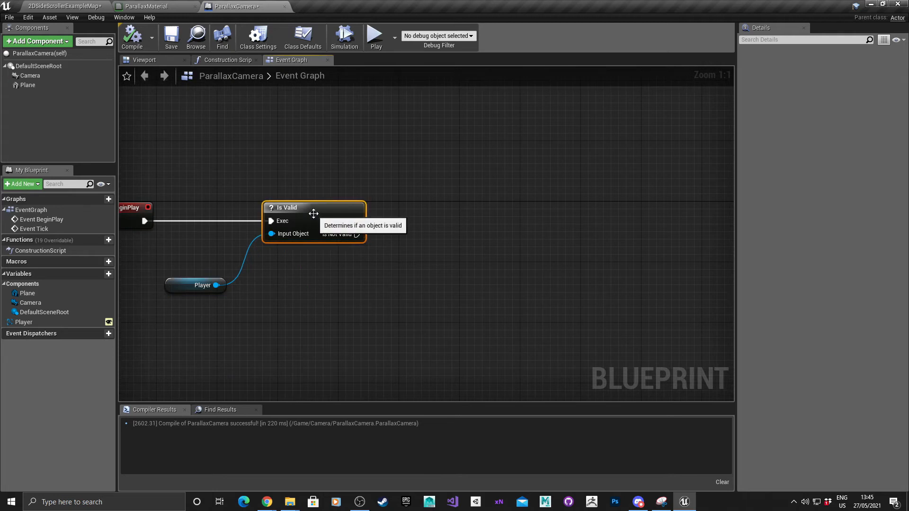
{"action": "mouse_move", "coordinate": [27, 85]}
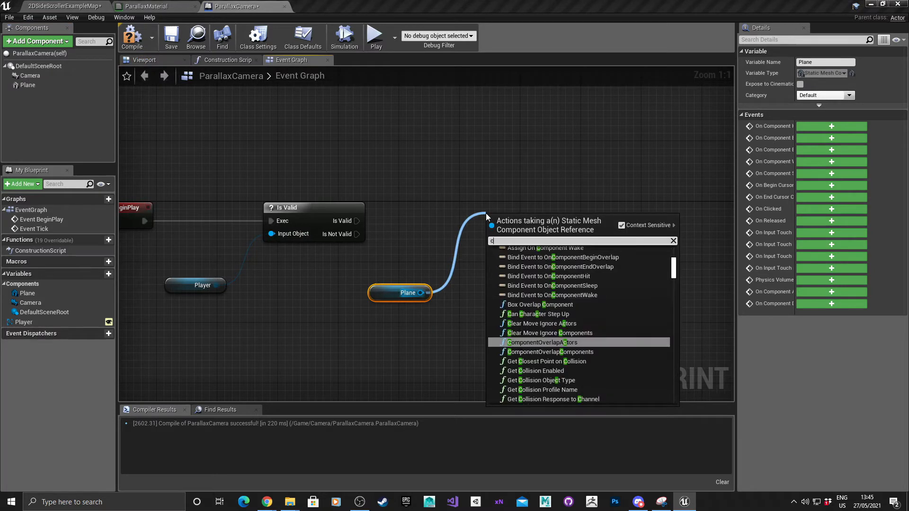
Create a dynamic ParallaxMaterial instance on Plane and promote its result to an MID variable.
{"action": "type", "text": "created"}
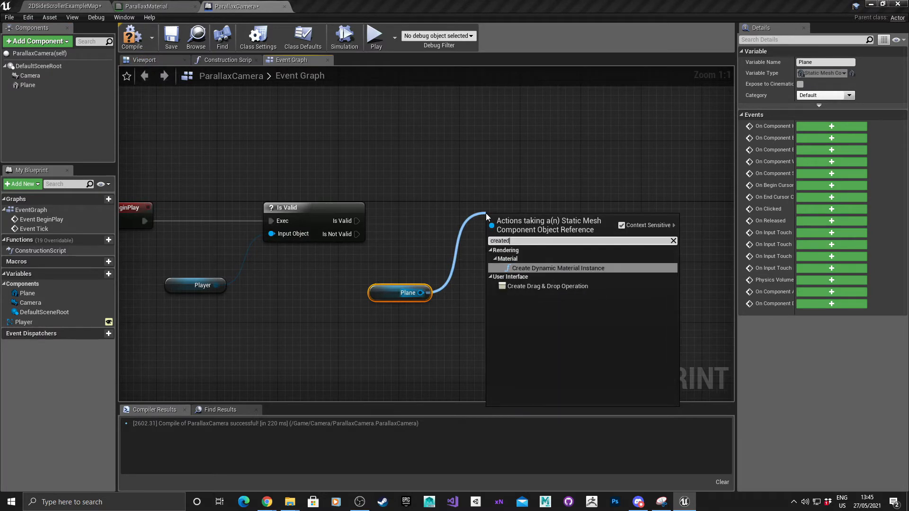
{"action": "left_click", "coordinate": [558, 268]}
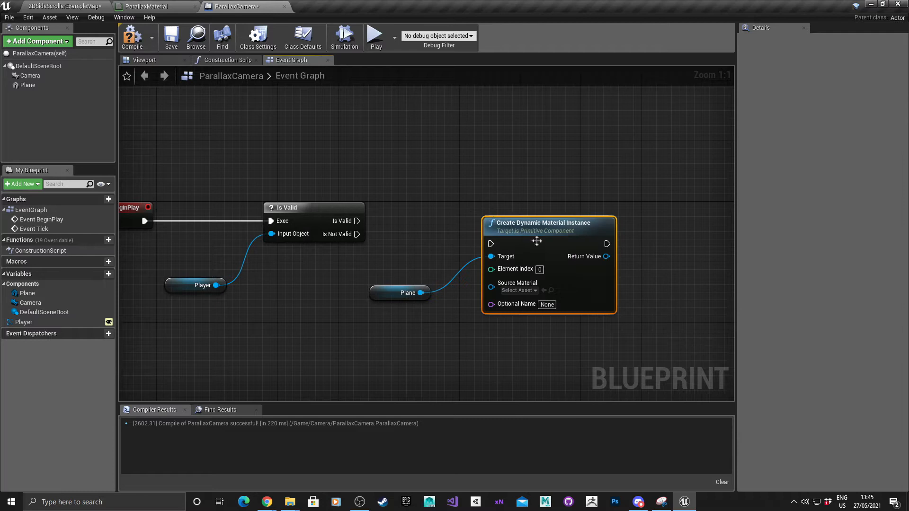
{"action": "left_click", "coordinate": [517, 290]}
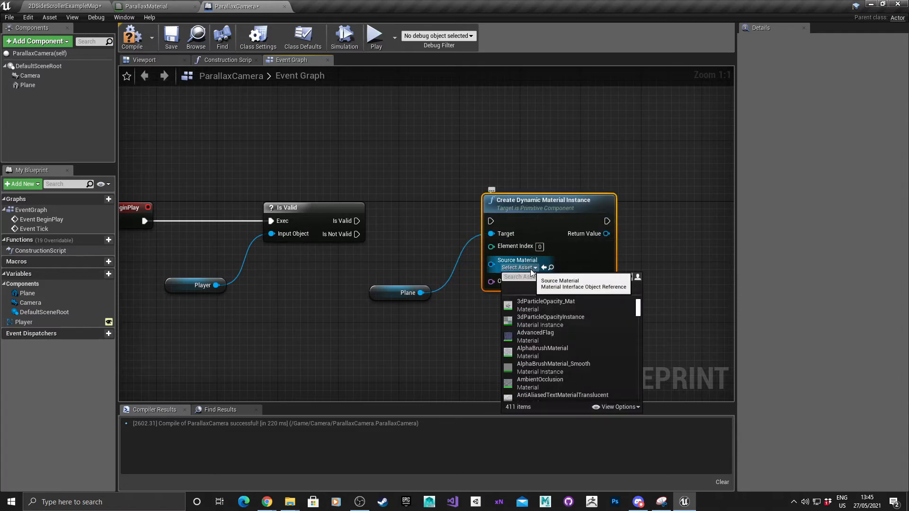
{"action": "type", "text": "par"}
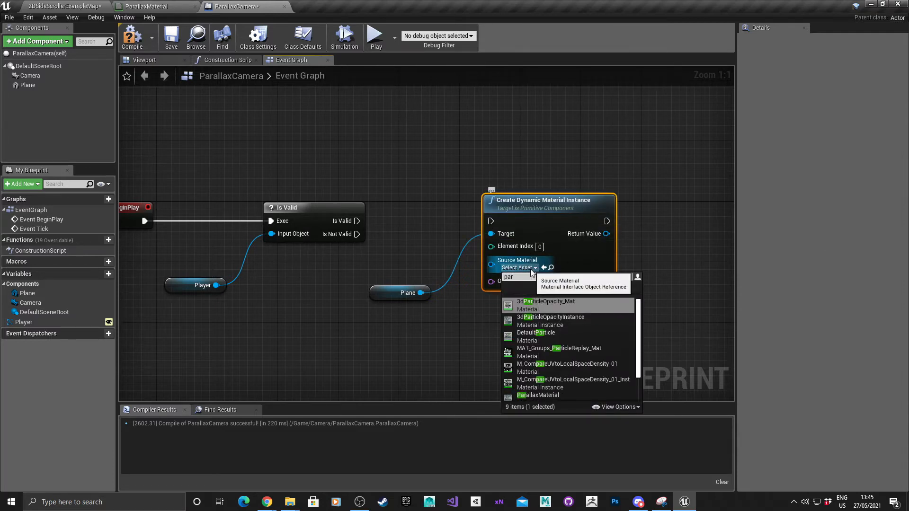
{"action": "left_click", "coordinate": [538, 394]}
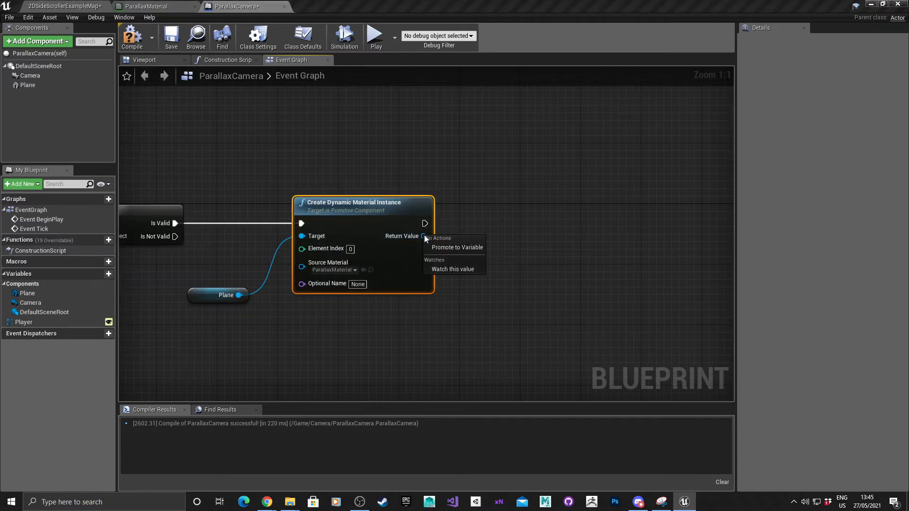
{"action": "left_click", "coordinate": [457, 248]}
{"action": "type", "text": "MID"}
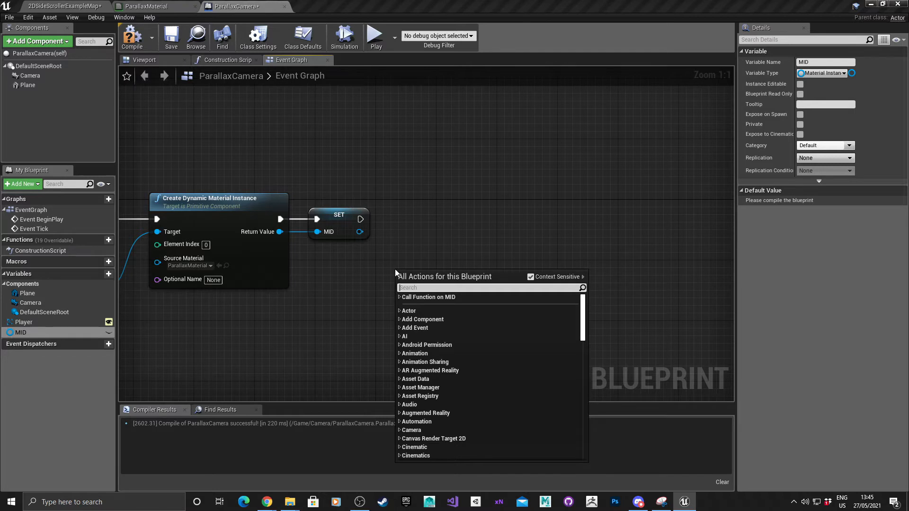
Give Set View Target with Blend the player controller and a Self target, then save and compile.
{"action": "type", "text": "getplayerc"}
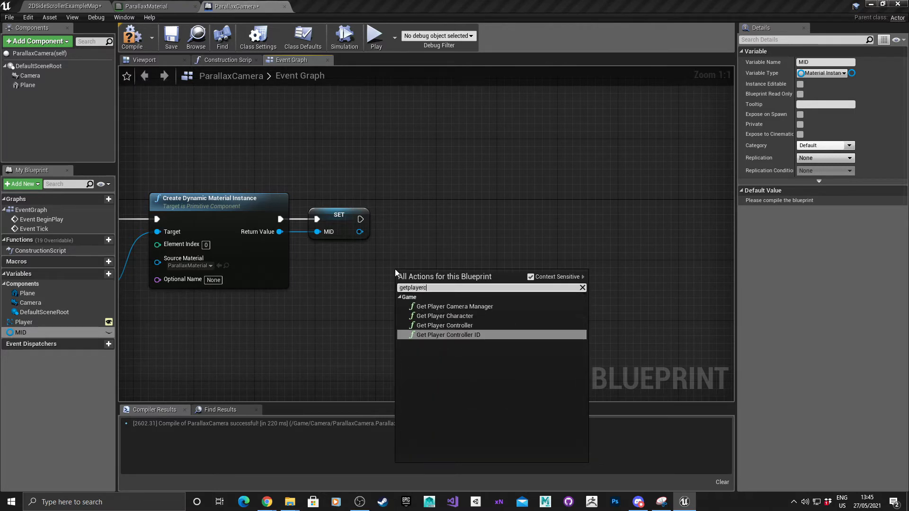
{"action": "left_click", "coordinate": [446, 325]}
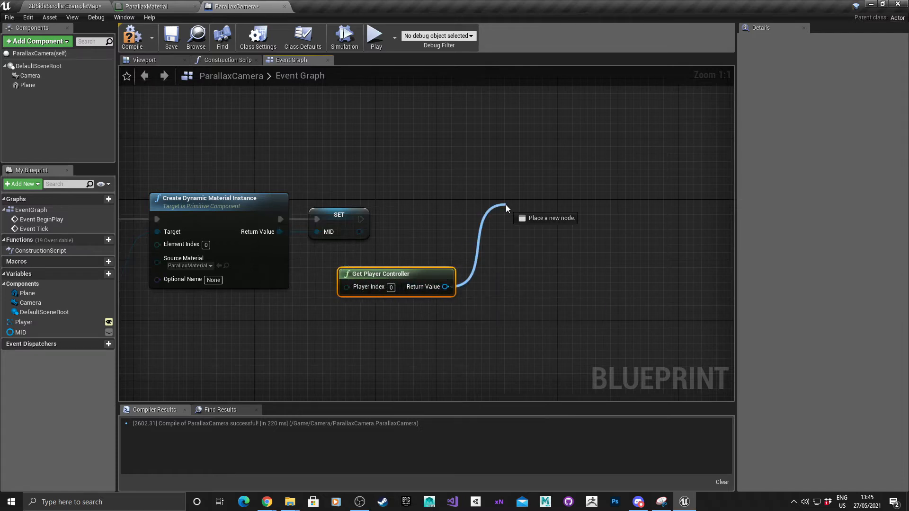
{"action": "type", "text": "setvir"}
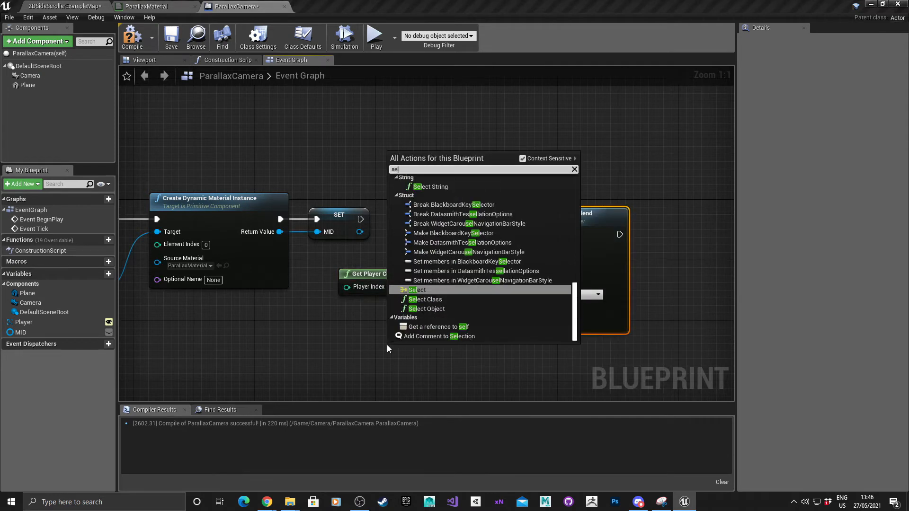
{"action": "left_click", "coordinate": [437, 327]}
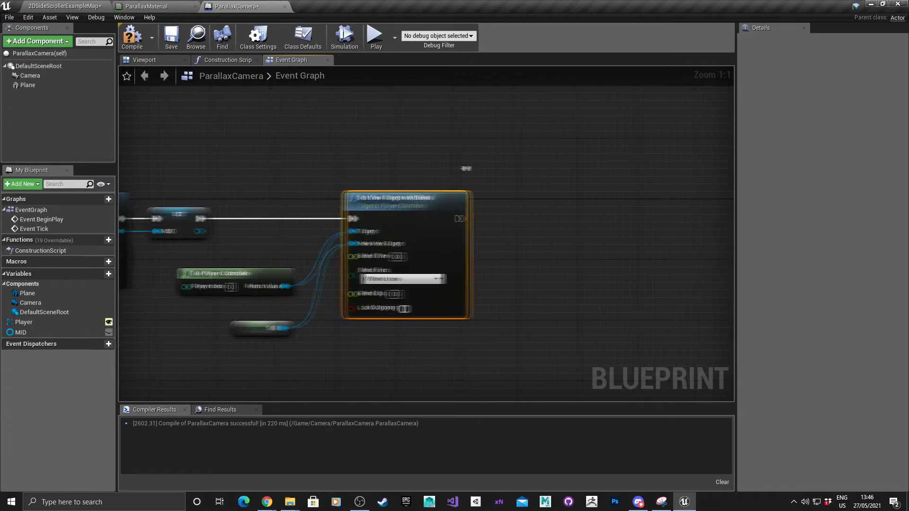
{"action": "left_click", "coordinate": [171, 36]}
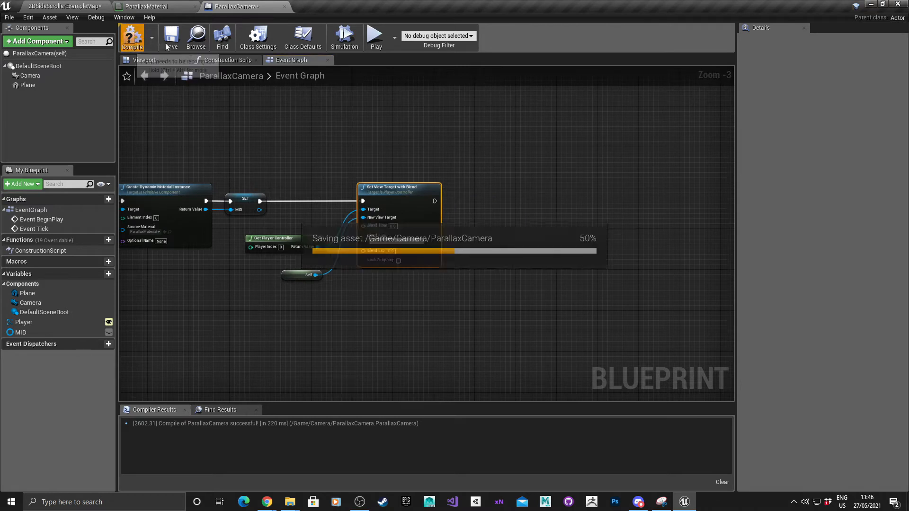
{"action": "left_click", "coordinate": [132, 36]}
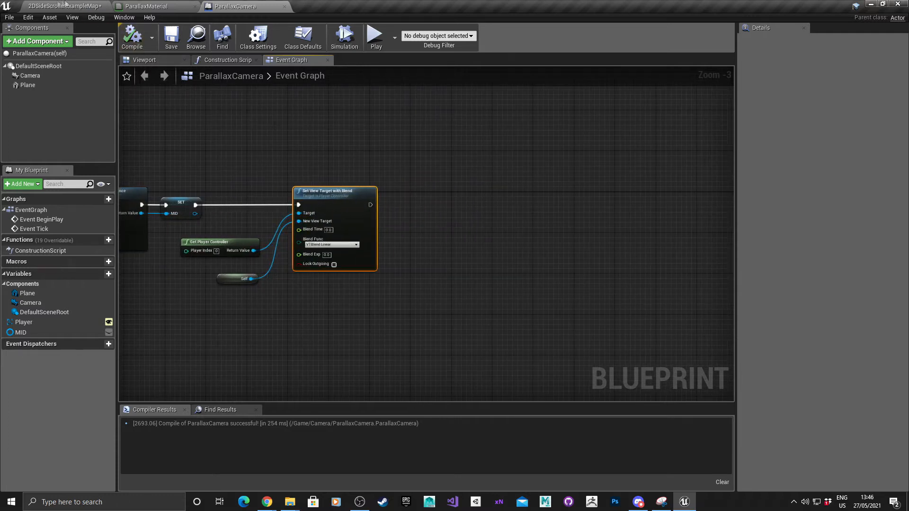
Play the side-scroller level, then return to the ParallaxCamera graph to debug it.
{"action": "left_click", "coordinate": [62, 6]}
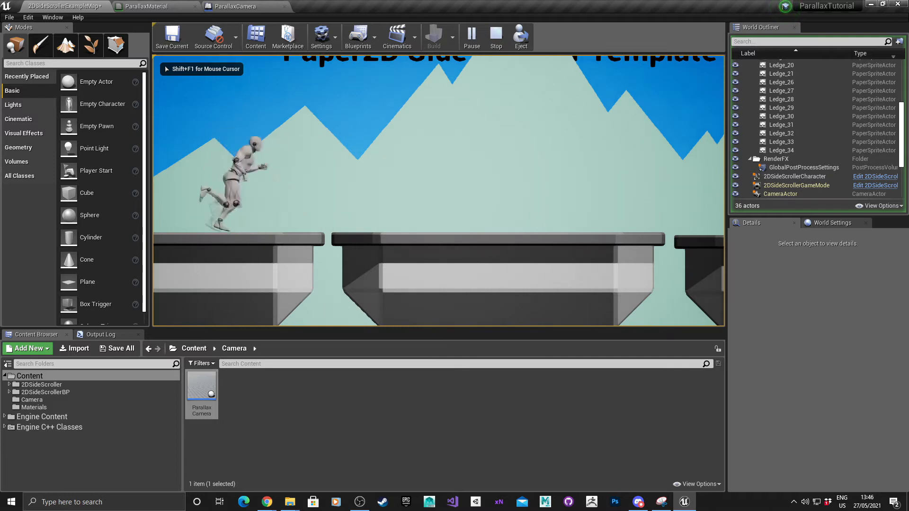
{"action": "left_click", "coordinate": [496, 34]}
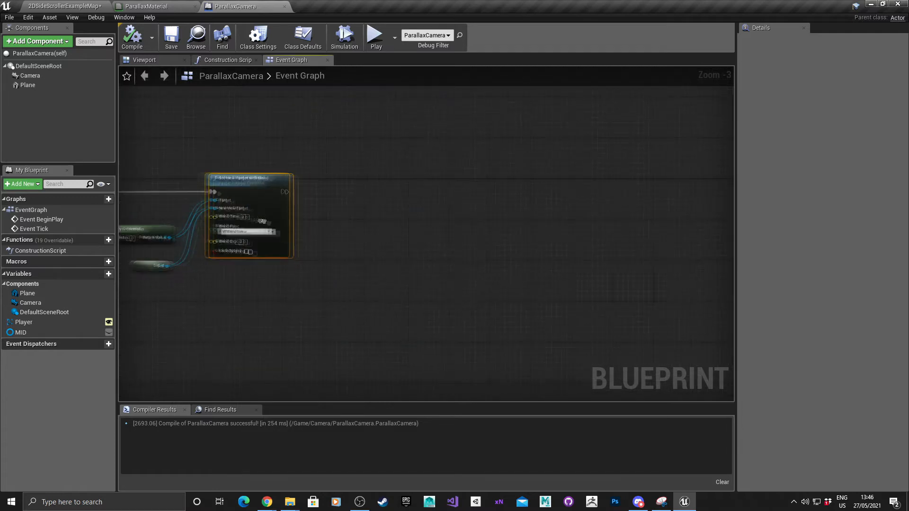
{"action": "mouse_move", "coordinate": [23, 322]}
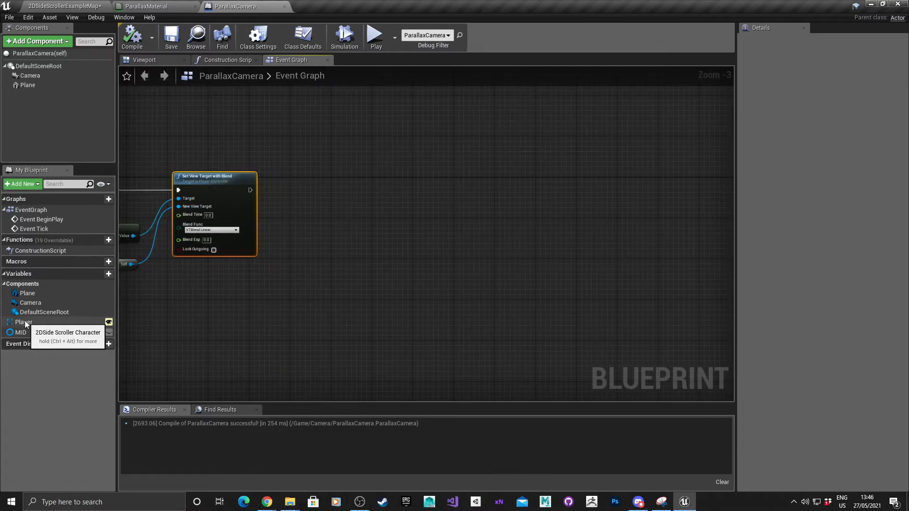
Get the Player's actor location and split it into X, Y and Z pins.
{"action": "left_click", "coordinate": [23, 322]}
{"action": "type", "text": "getactor"}
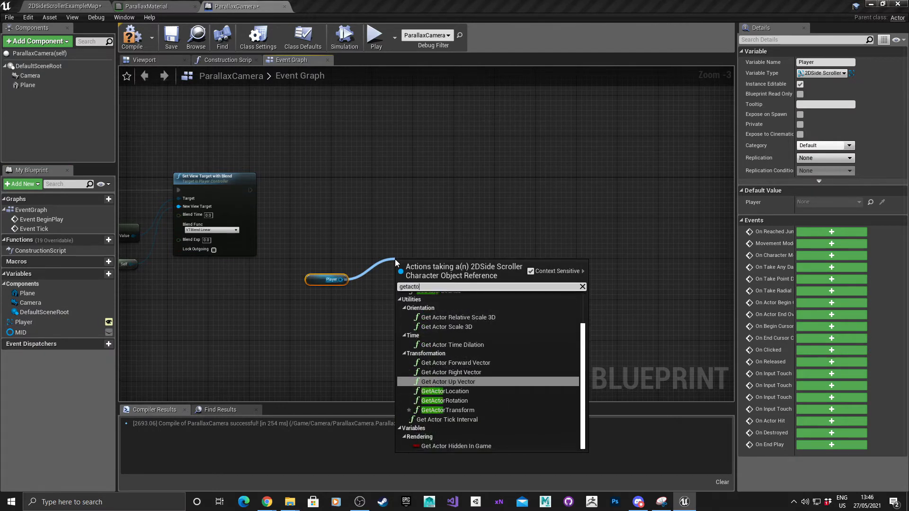
{"action": "left_click", "coordinate": [444, 391]}
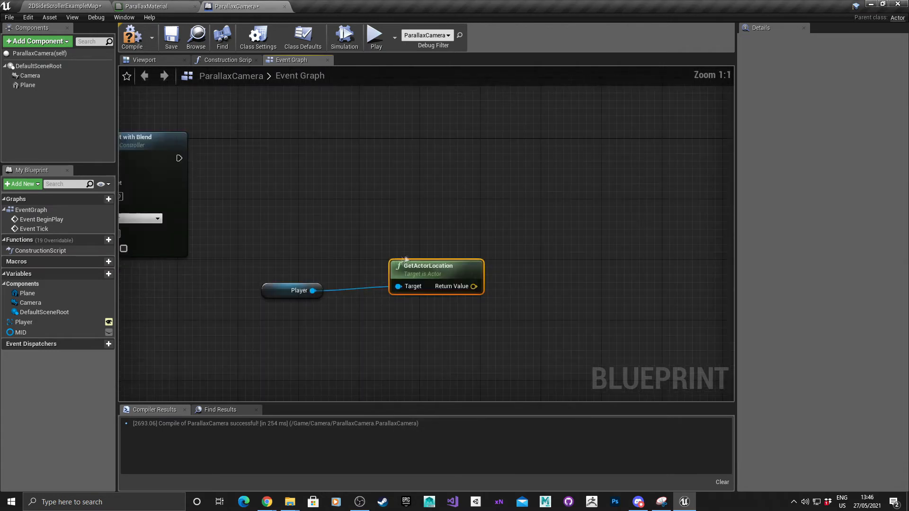
{"action": "right_click", "coordinate": [473, 286]}
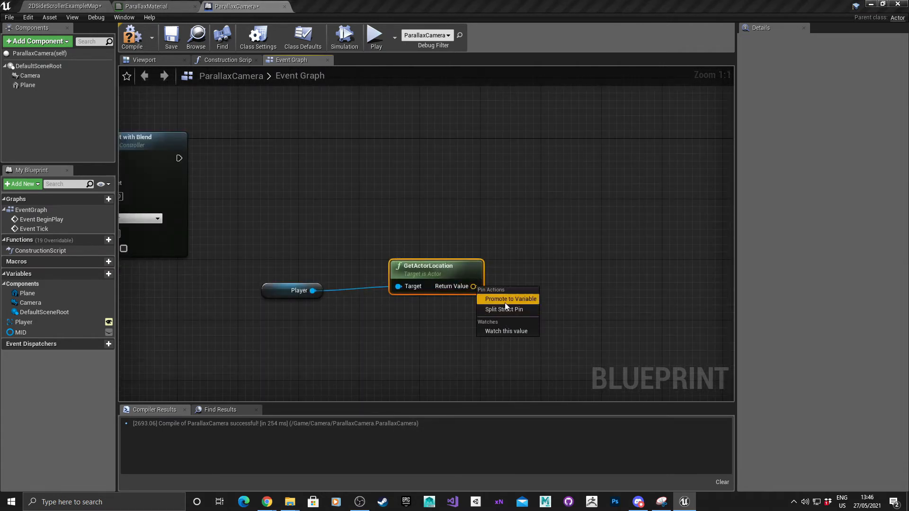
{"action": "left_click", "coordinate": [504, 310]}
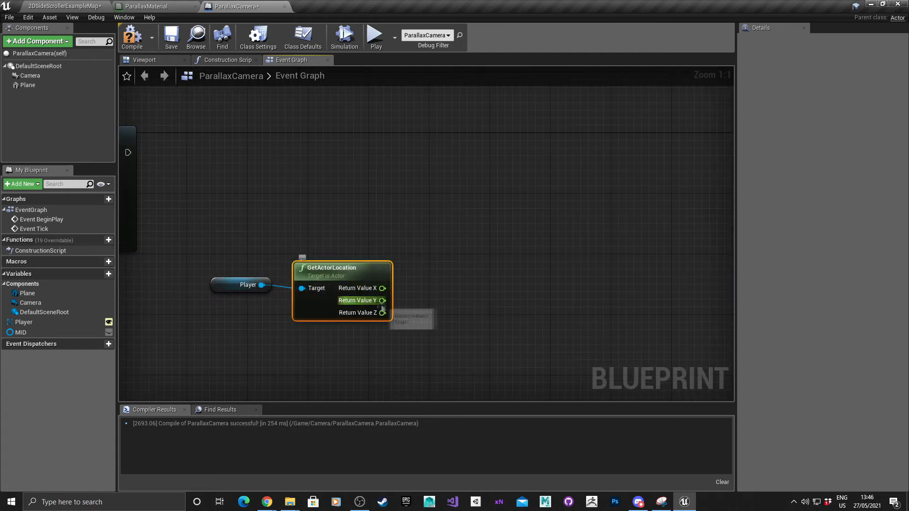
{"action": "mouse_move", "coordinate": [382, 288]}
{"action": "type", "text": "make"}
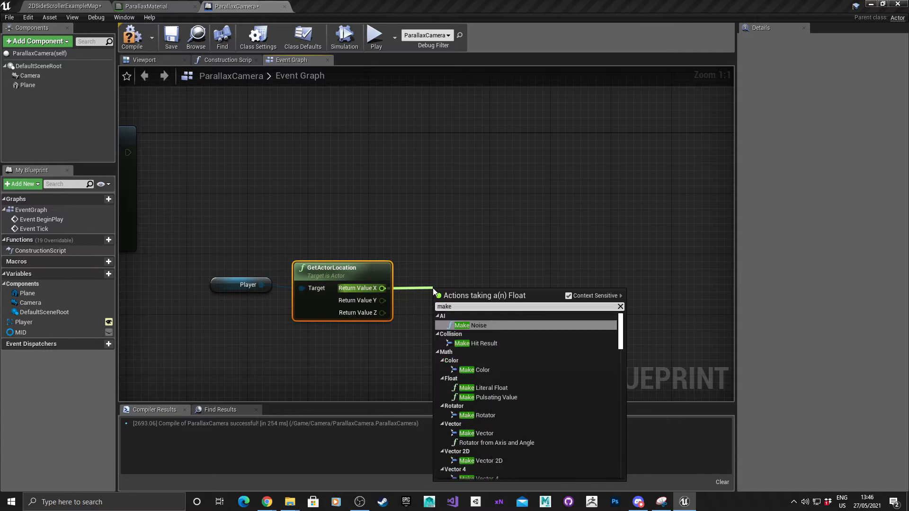
Add a Make Vector feeding a Teleport node, plus a GetActorRotation node.
{"action": "left_click", "coordinate": [477, 433]}
{"action": "type", "text": "tel"}
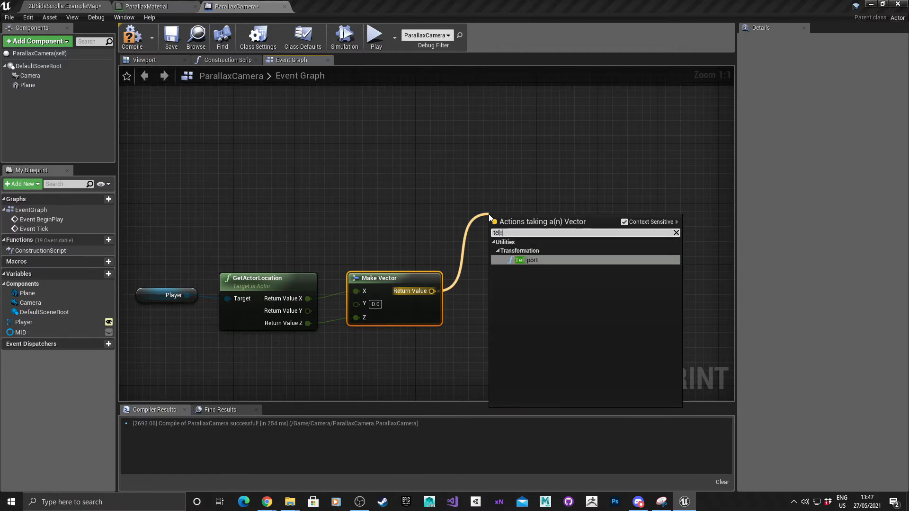
{"action": "left_click", "coordinate": [525, 260]}
{"action": "type", "text": "geta"}
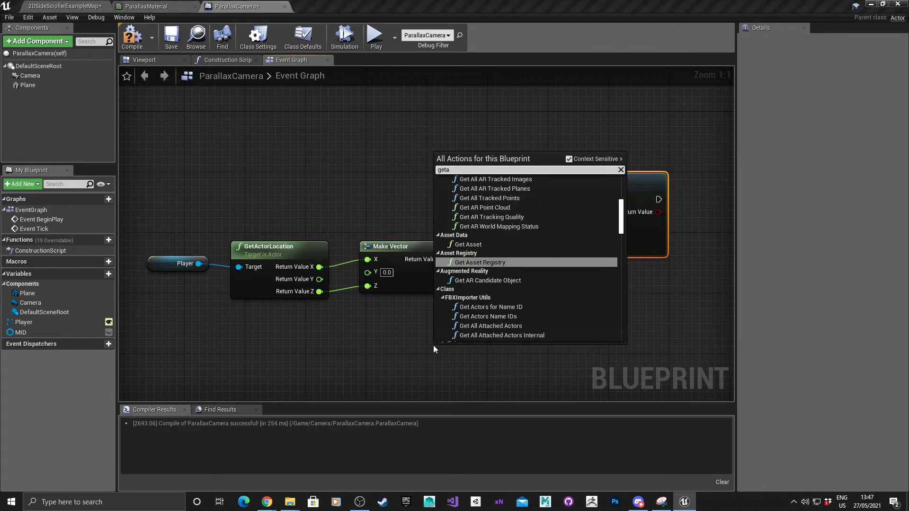
{"action": "type", "text": "ctor"}
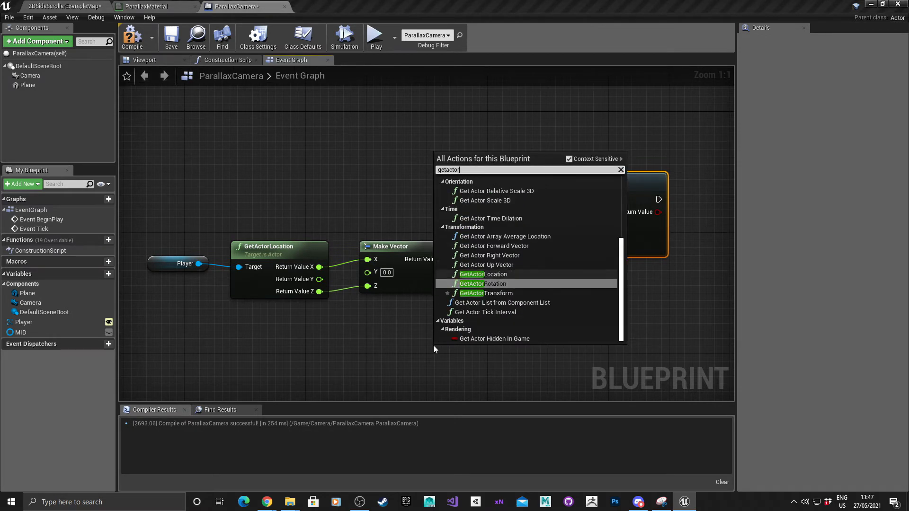
{"action": "left_click", "coordinate": [484, 284]}
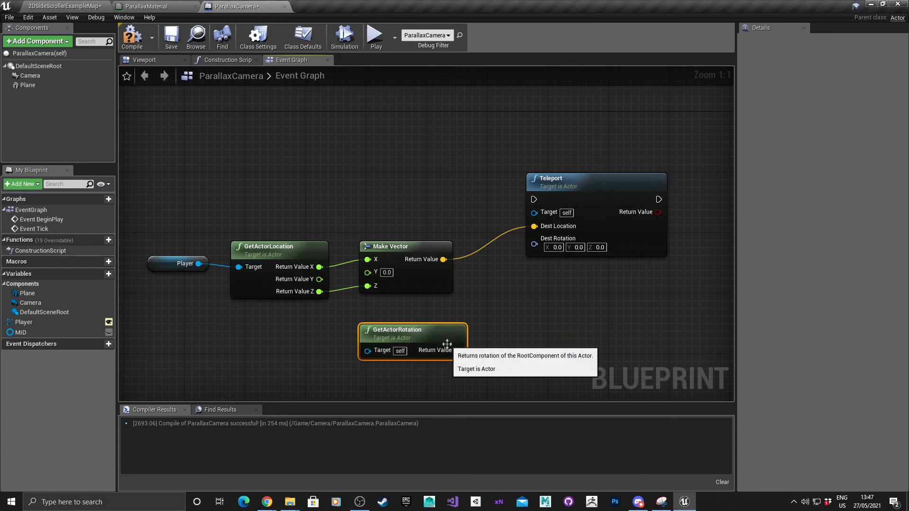
{"action": "scroll", "scroll_direction": "down", "scroll_amount": 3}
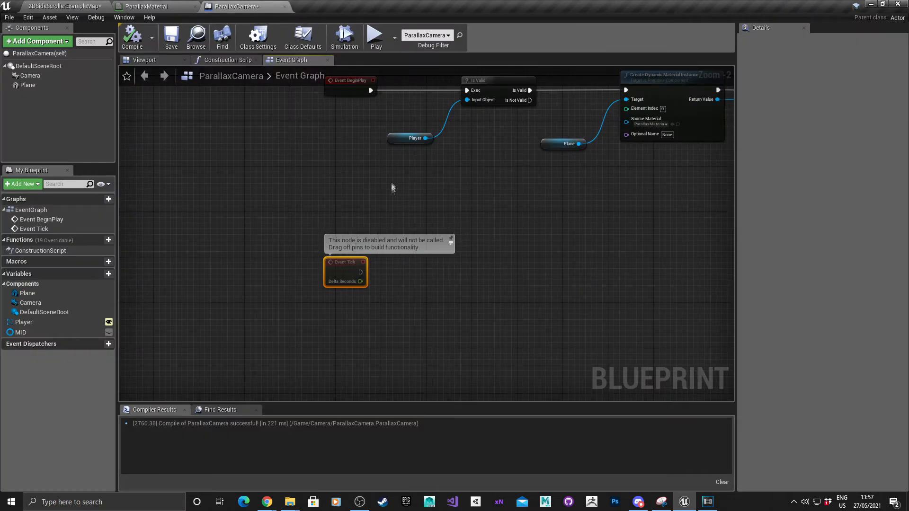
{"action": "mouse_move", "coordinate": [398, 310]}
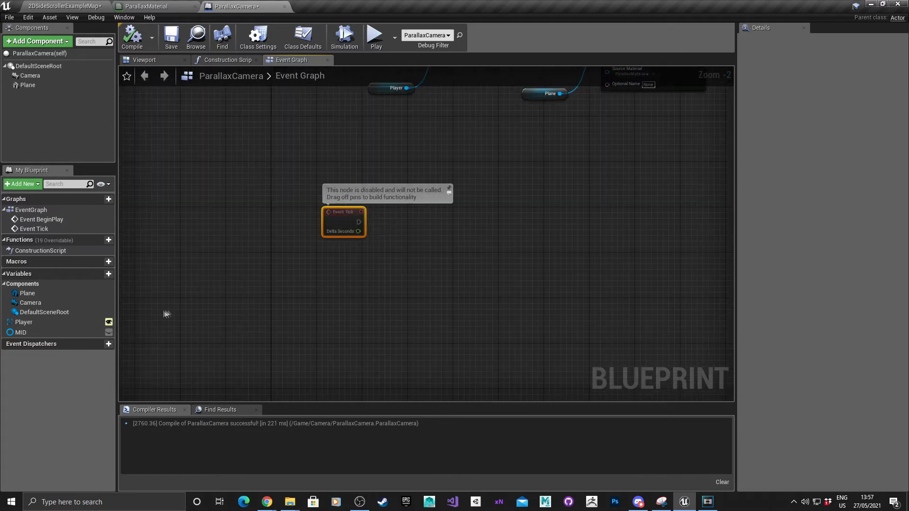
Chain Player velocity X through Make Vector and Normalize 2D into a multiply with a new float.
{"action": "left_click", "coordinate": [23, 322]}
{"action": "type", "text": "getvelocit"}
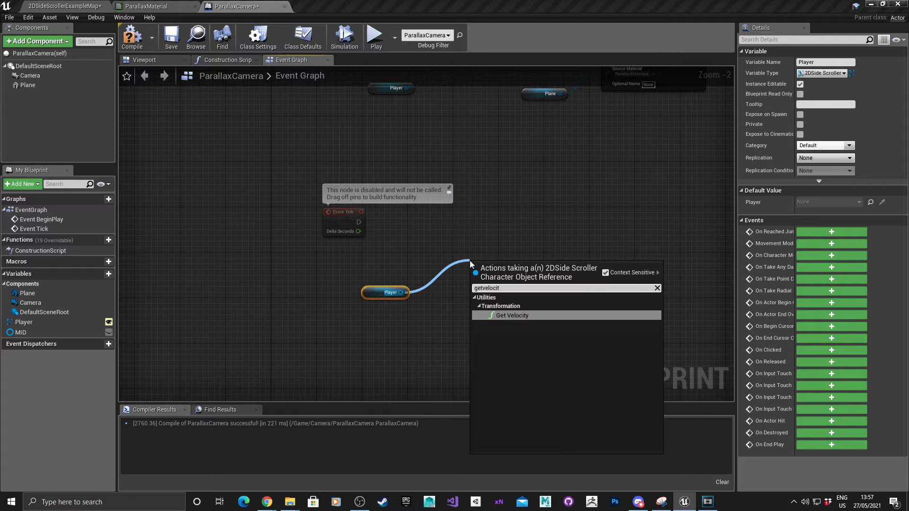
{"action": "left_click", "coordinate": [512, 315]}
{"action": "type", "text": "make"}
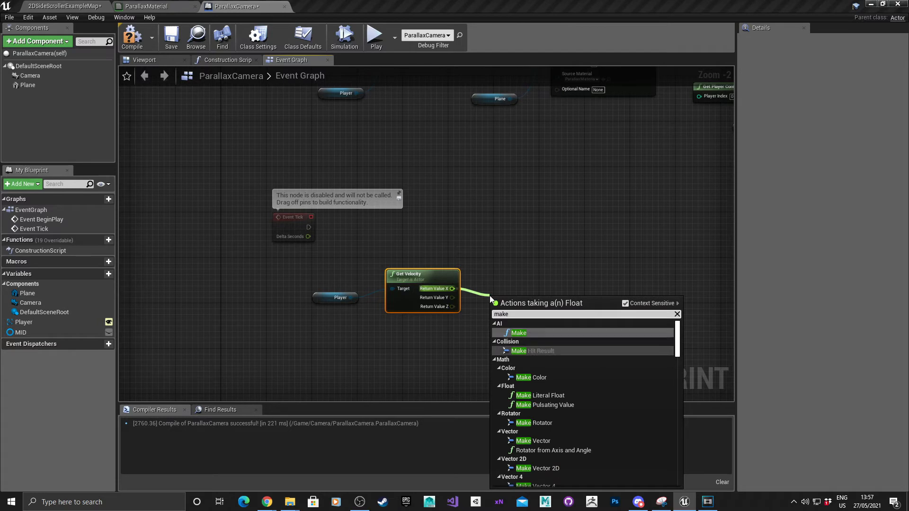
{"action": "left_click", "coordinate": [541, 441]}
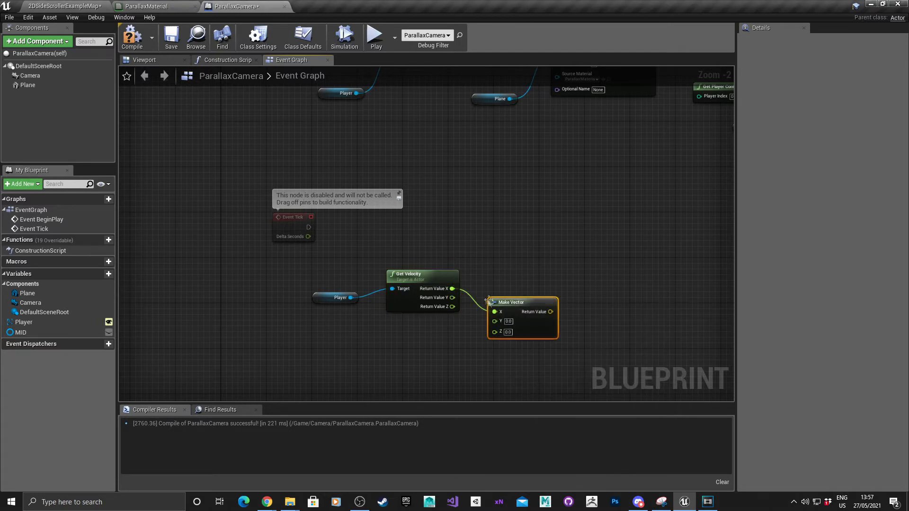
{"action": "mouse_move", "coordinate": [500, 279]}
{"action": "type", "text": "normal"}
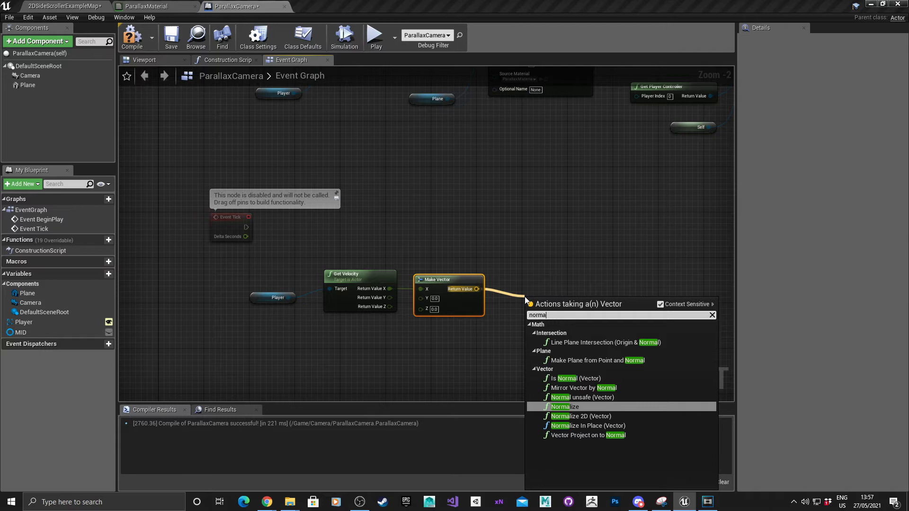
{"action": "mouse_move", "coordinate": [579, 416]}
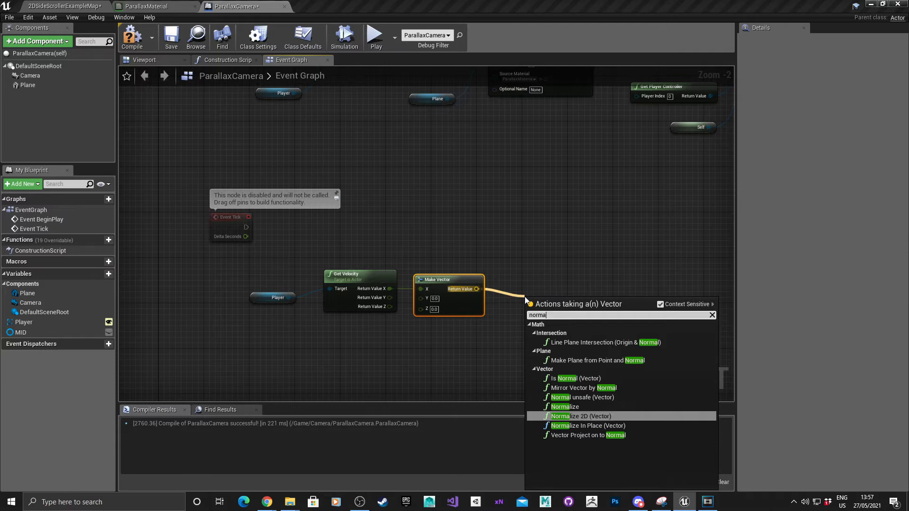
{"action": "left_click", "coordinate": [580, 416]}
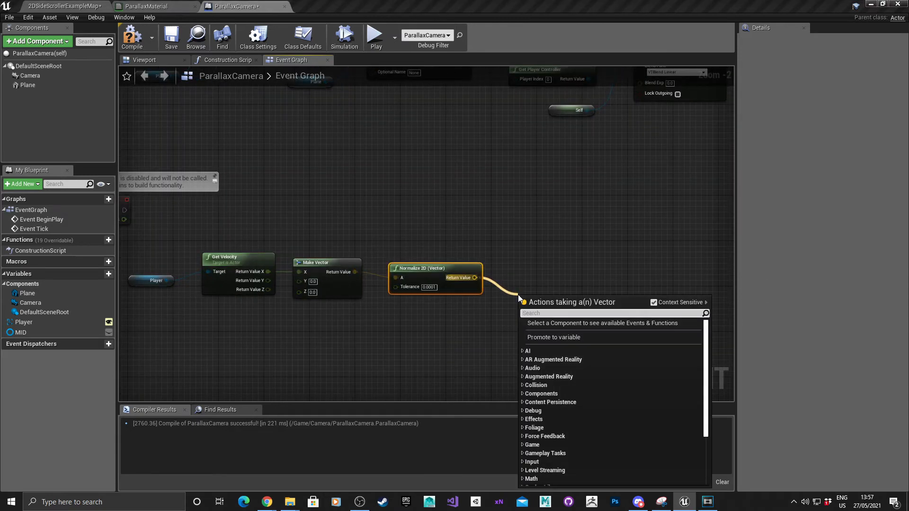
{"action": "left_click", "coordinate": [553, 337]}
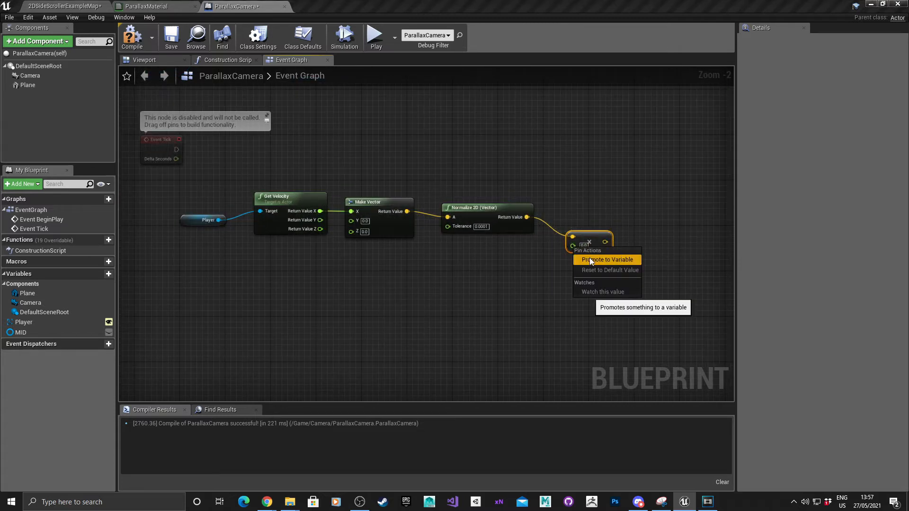
{"action": "left_click", "coordinate": [605, 259]}
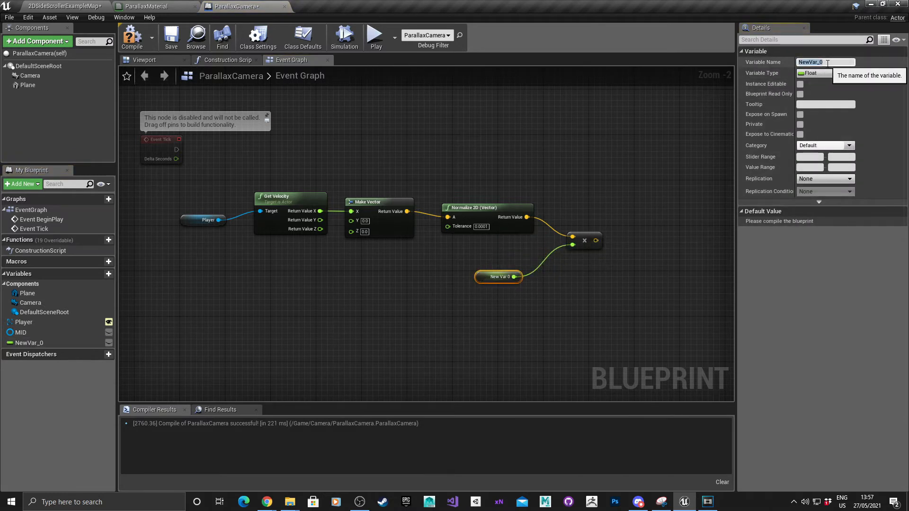
Name the multiplier float BackgroundSpeed, compile, and set its default value to 0.2.
{"action": "type", "text": "BackgroundSpeed"}
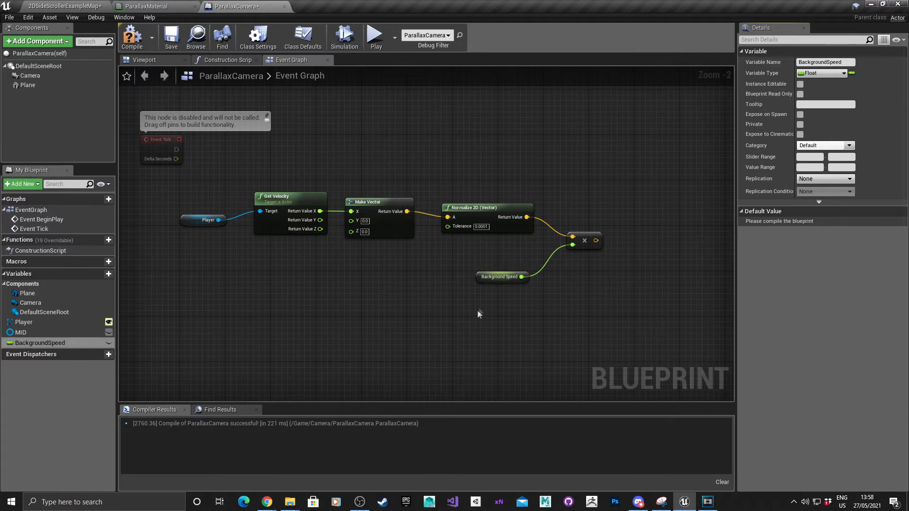
{"action": "left_click", "coordinate": [498, 282]}
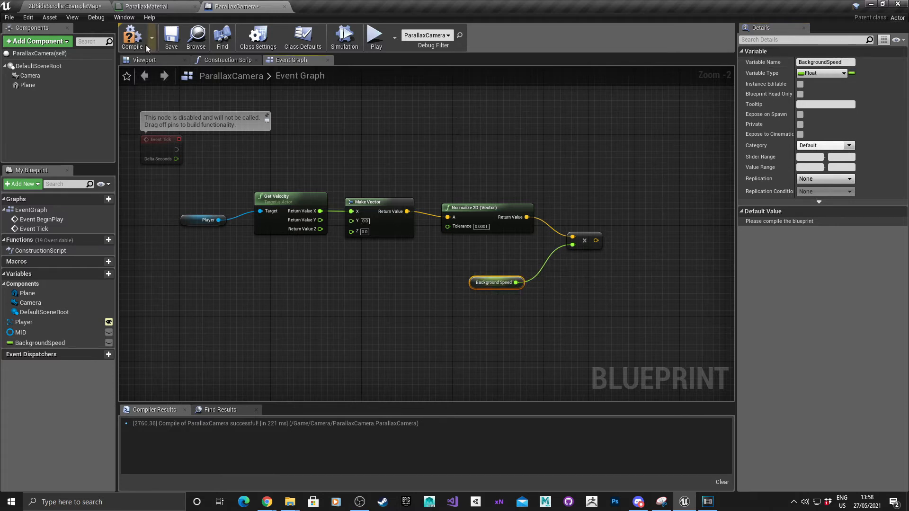
{"action": "left_click", "coordinate": [132, 36]}
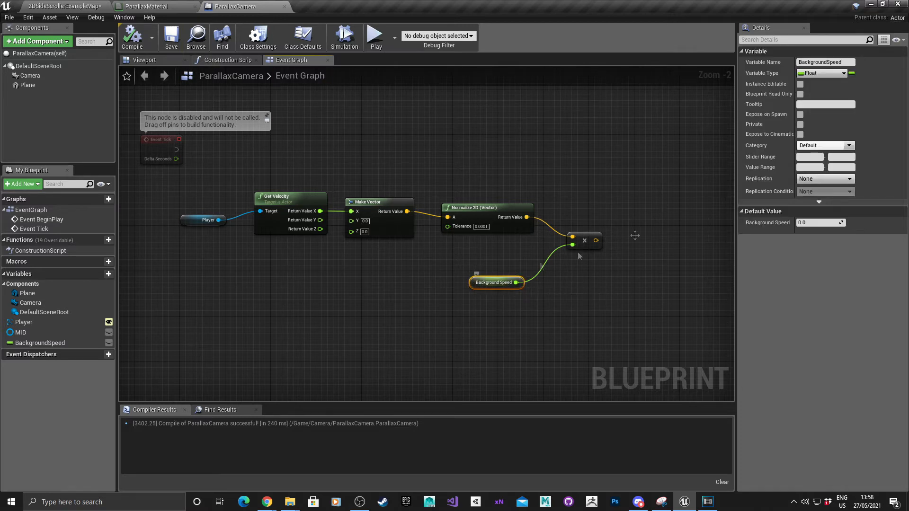
{"action": "left_click", "coordinate": [819, 222]}
{"action": "type", "text": "0.2"}
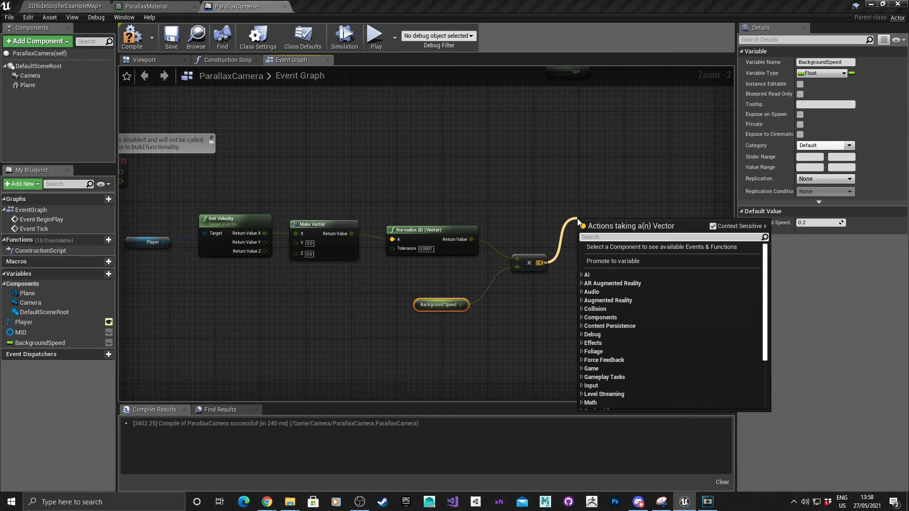
Take the scaled vector's Vector Length and multiply it by World Delta Seconds.
{"action": "type", "text": "length"}
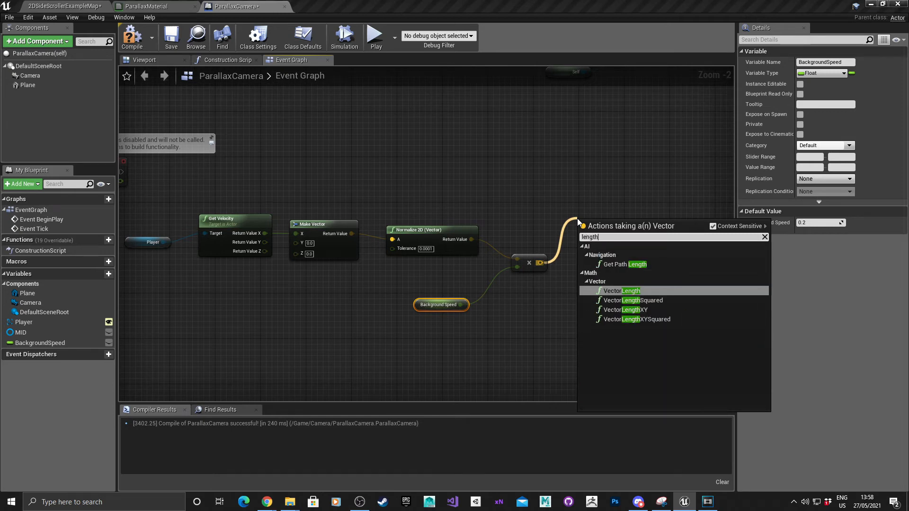
{"action": "left_click", "coordinate": [622, 290]}
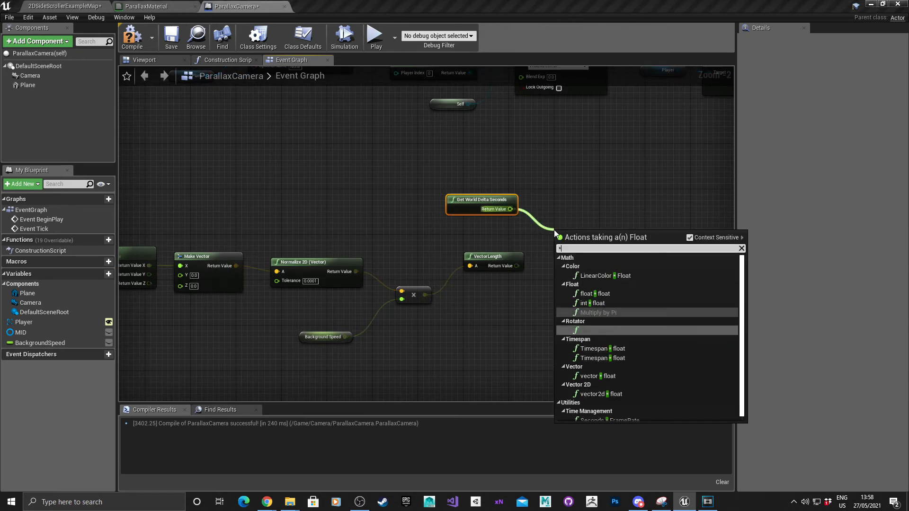
{"action": "left_click", "coordinate": [598, 312]}
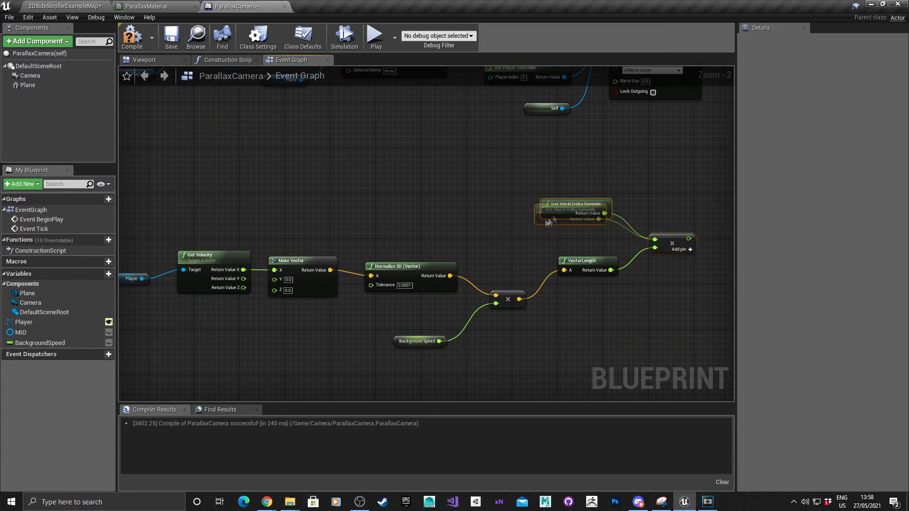
{"action": "scroll", "scroll_direction": "down", "scroll_amount": 3}
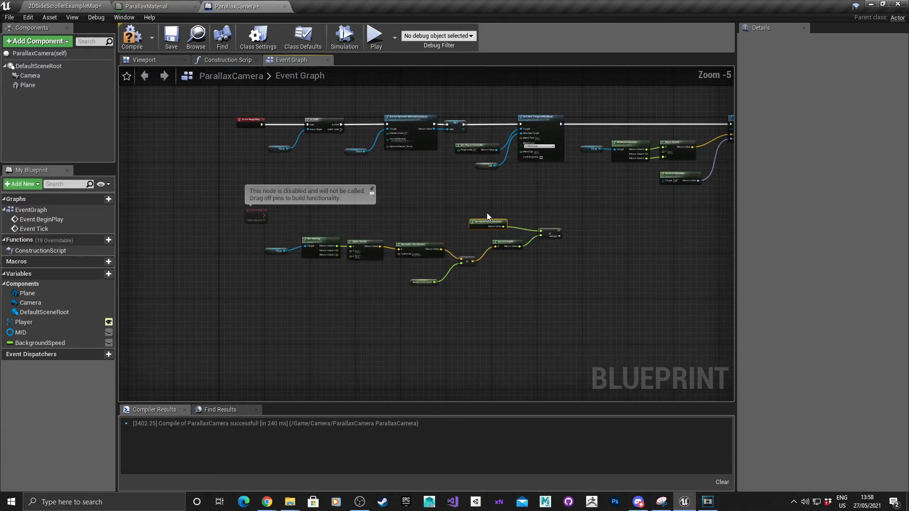
{"action": "scroll", "scroll_direction": "up", "scroll_amount": 3}
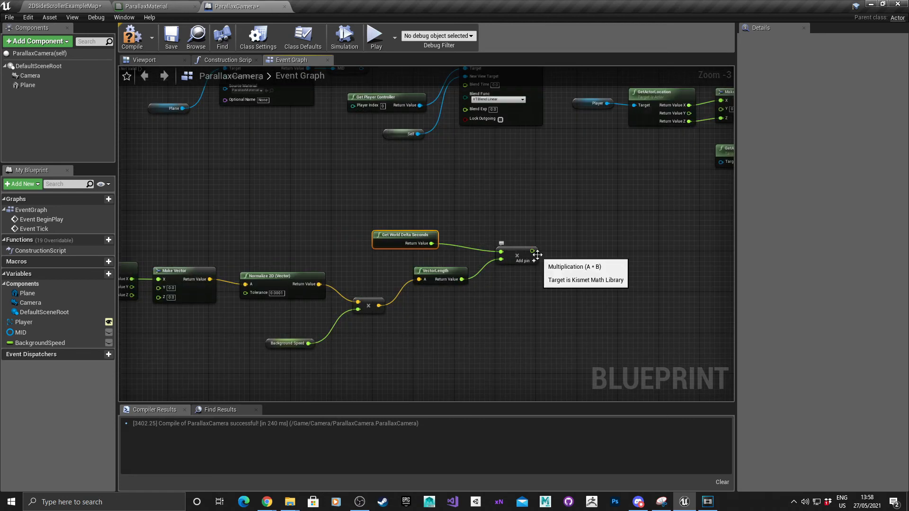
{"action": "mouse_move", "coordinate": [532, 250]}
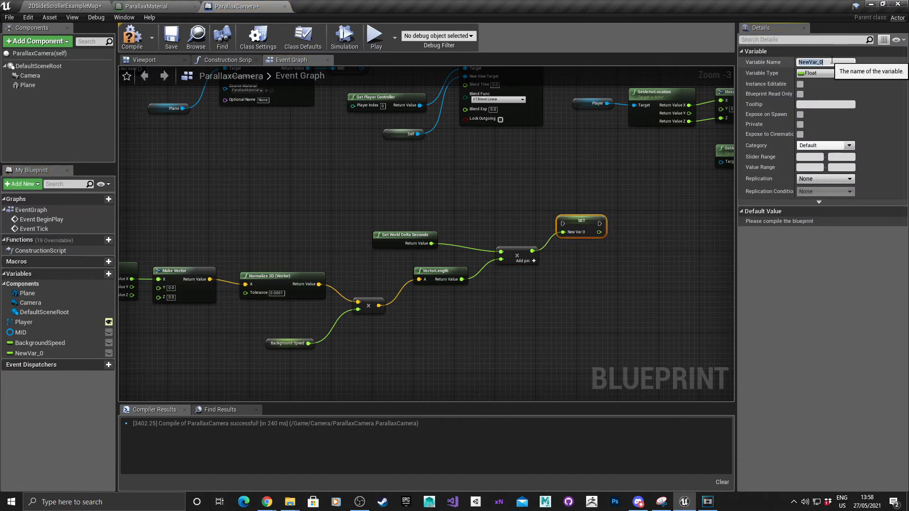
Store the result in a new Delta variable on Event Tick and compile.
{"action": "type", "text": "Delta"}
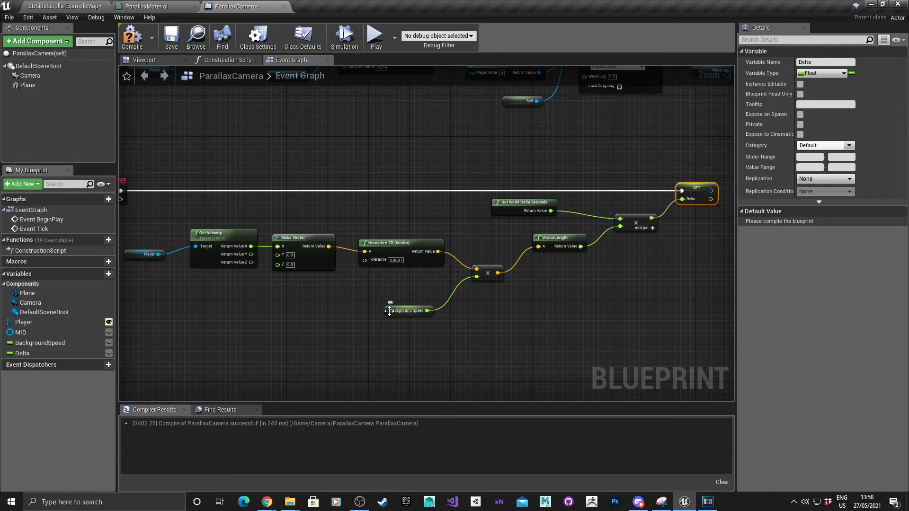
{"action": "left_click", "coordinate": [407, 310]}
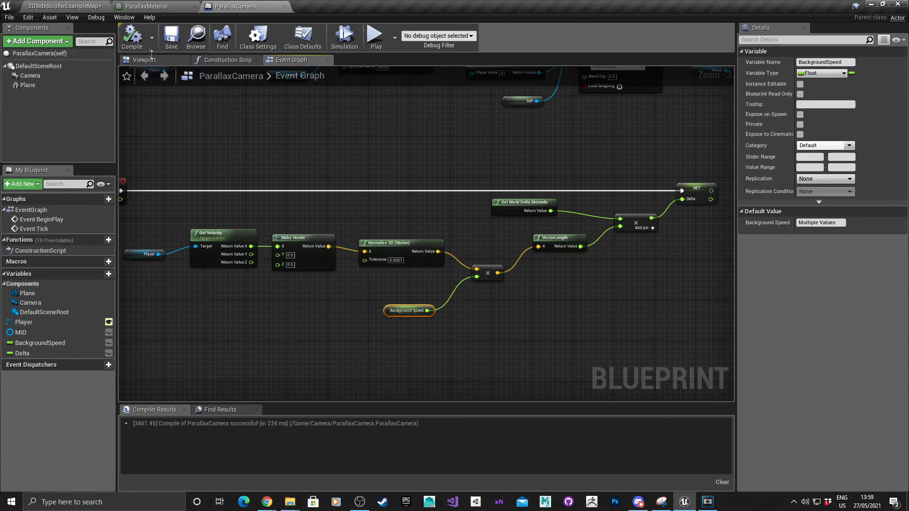
{"action": "scroll", "scroll_direction": "down", "scroll_amount": 3}
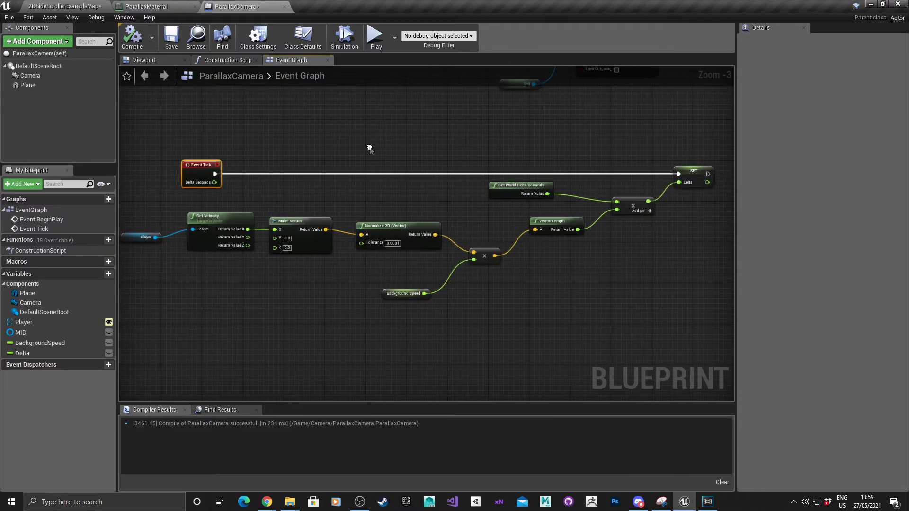
{"action": "mouse_move", "coordinate": [369, 148]}
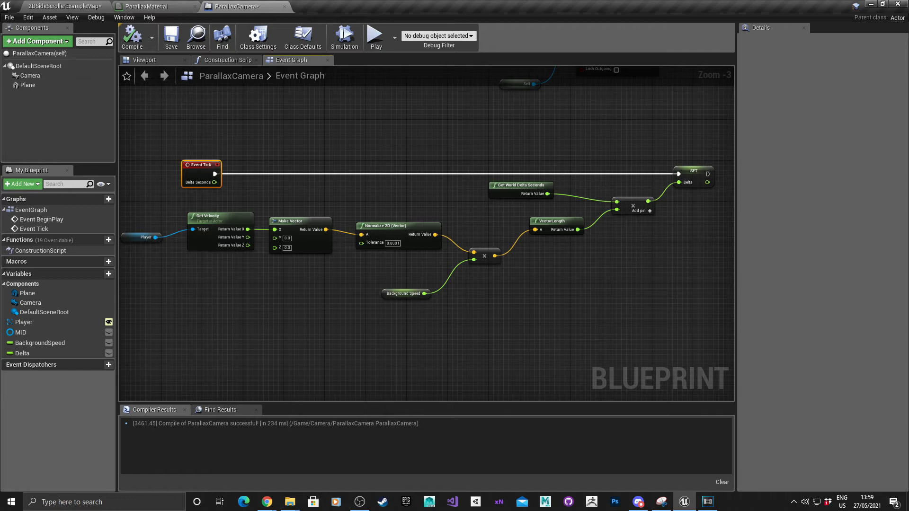
{"action": "mouse_move", "coordinate": [397, 234]}
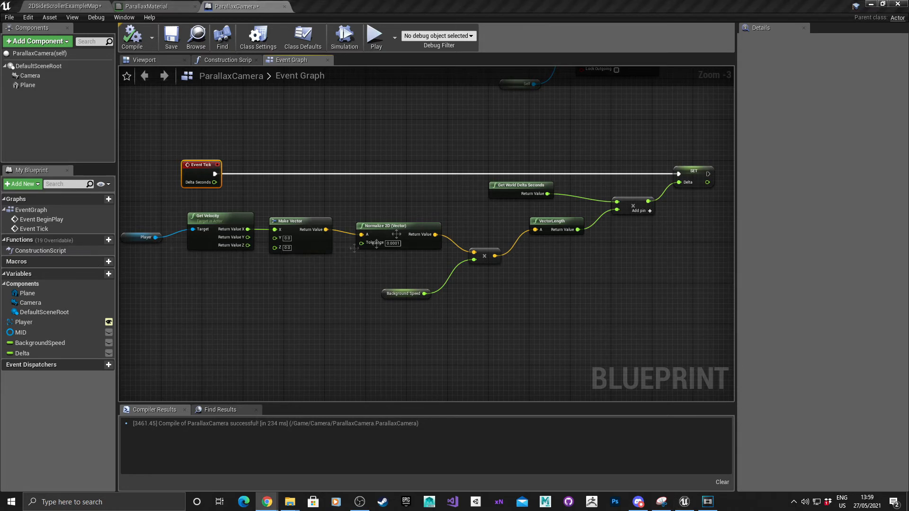
{"action": "mouse_move", "coordinate": [679, 250]}
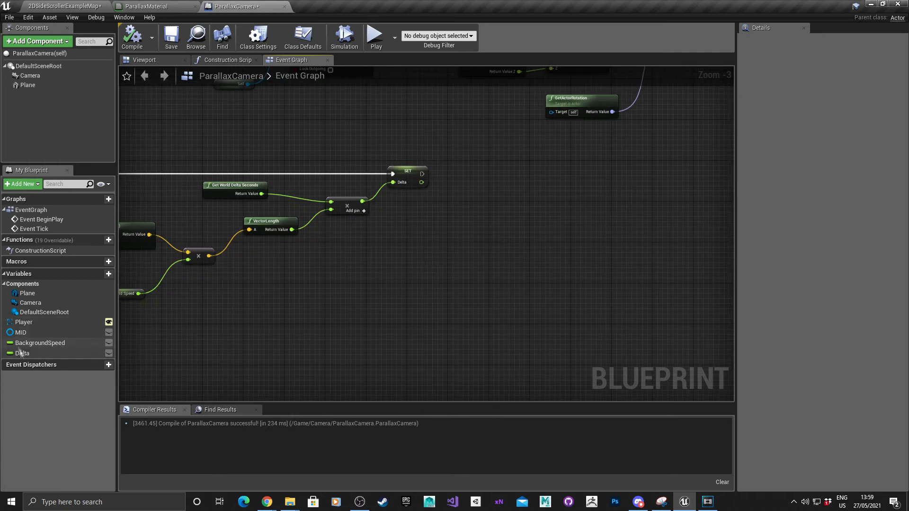
{"action": "mouse_move", "coordinate": [23, 322]}
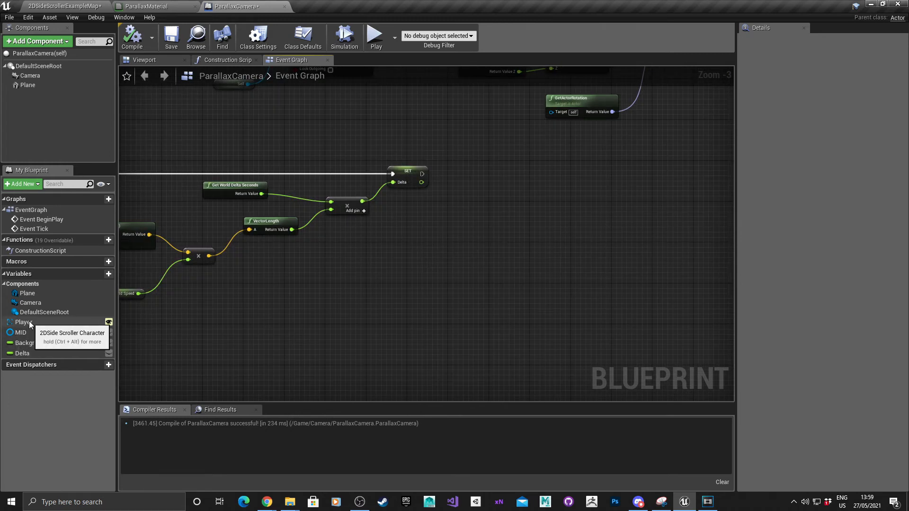
Branch on Player's bIsMovingRight after Set Delta, storing the negated Delta on False.
{"action": "left_click", "coordinate": [24, 322]}
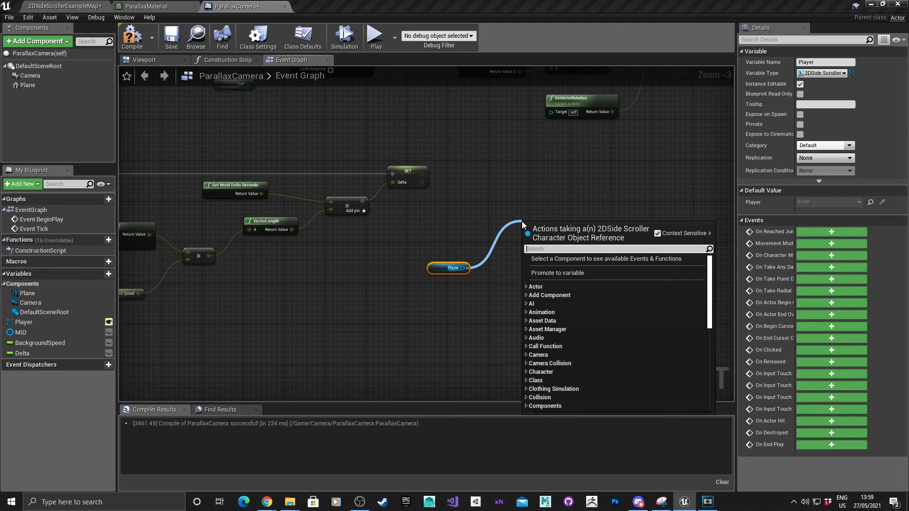
{"action": "type", "text": "ismo"}
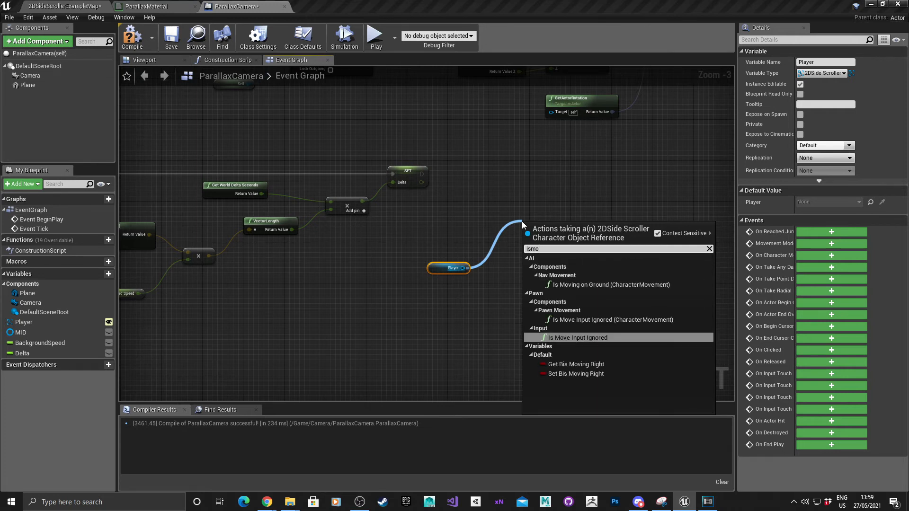
{"action": "mouse_move", "coordinate": [575, 363]}
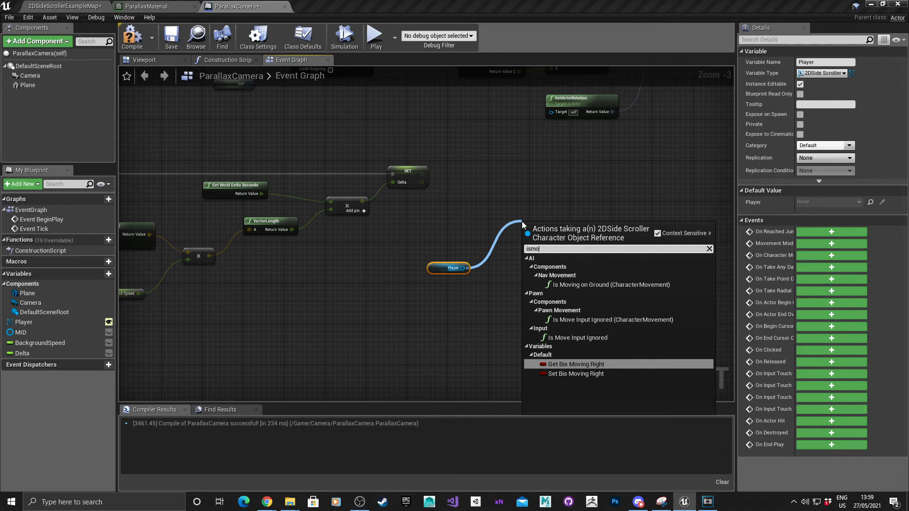
{"action": "left_click", "coordinate": [574, 364]}
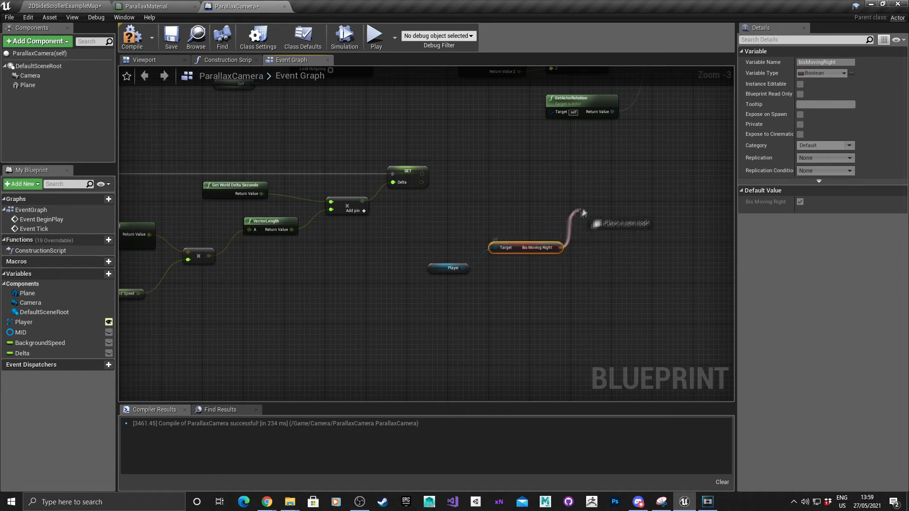
{"action": "type", "text": "branh"}
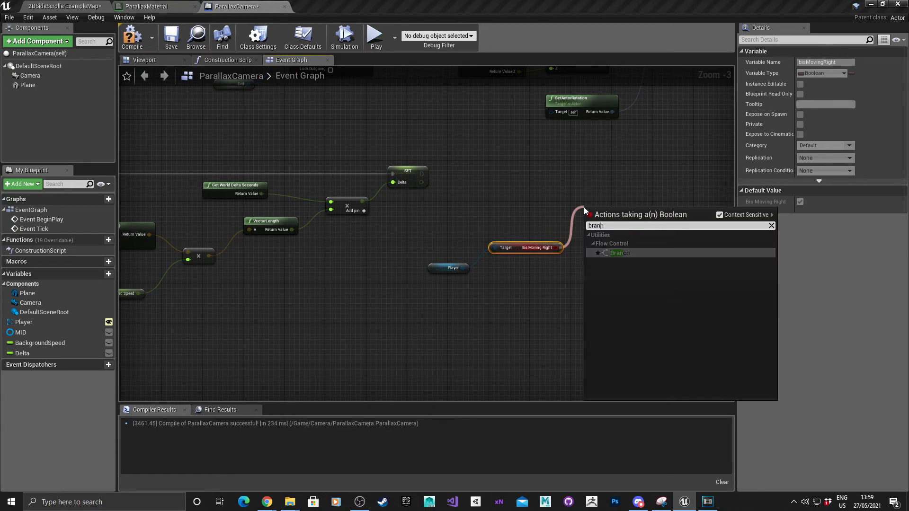
{"action": "left_click", "coordinate": [620, 253]}
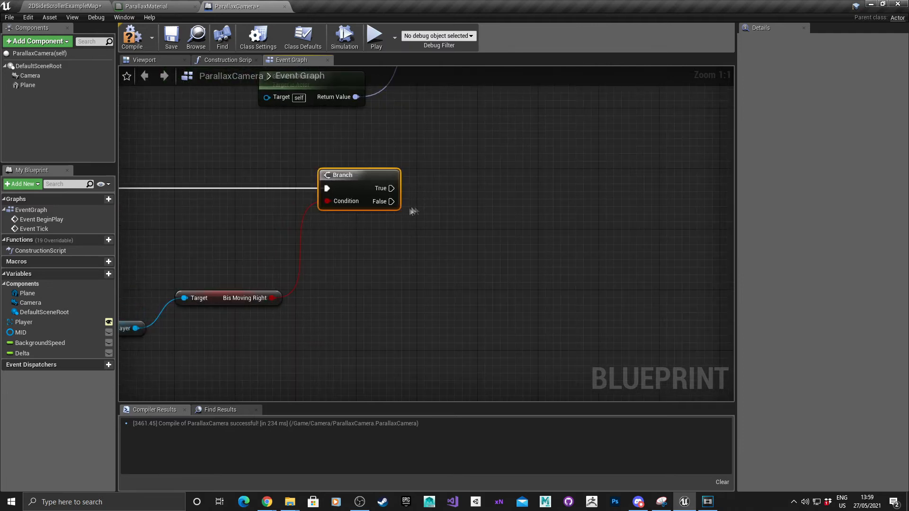
{"action": "mouse_move", "coordinate": [393, 201]}
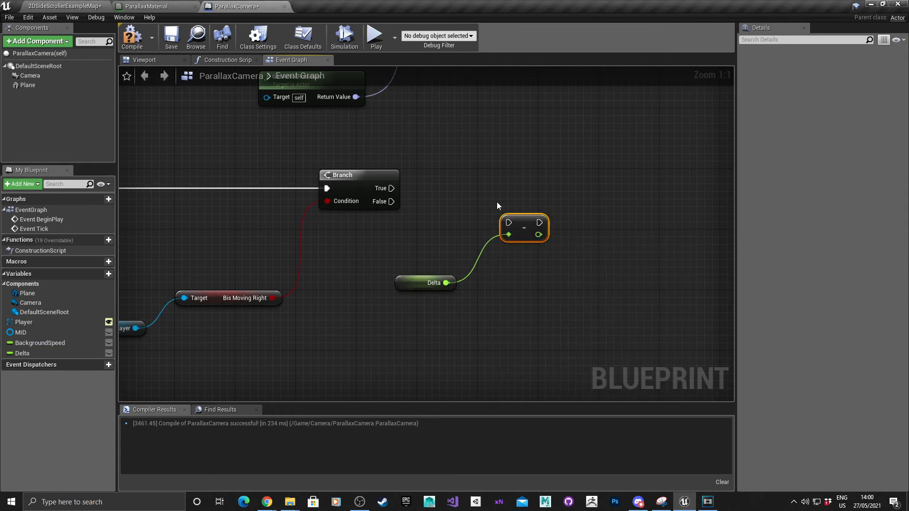
{"action": "mouse_move", "coordinate": [525, 223]}
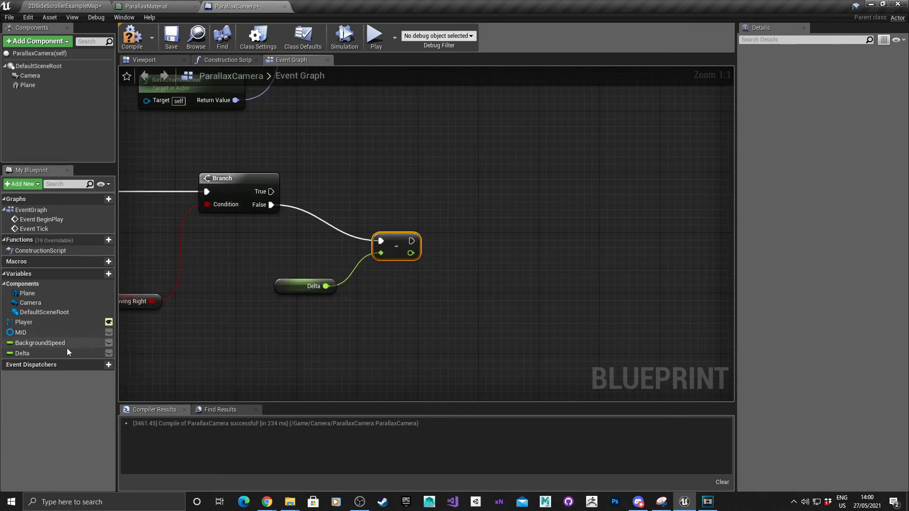
{"action": "left_click", "coordinate": [23, 353]}
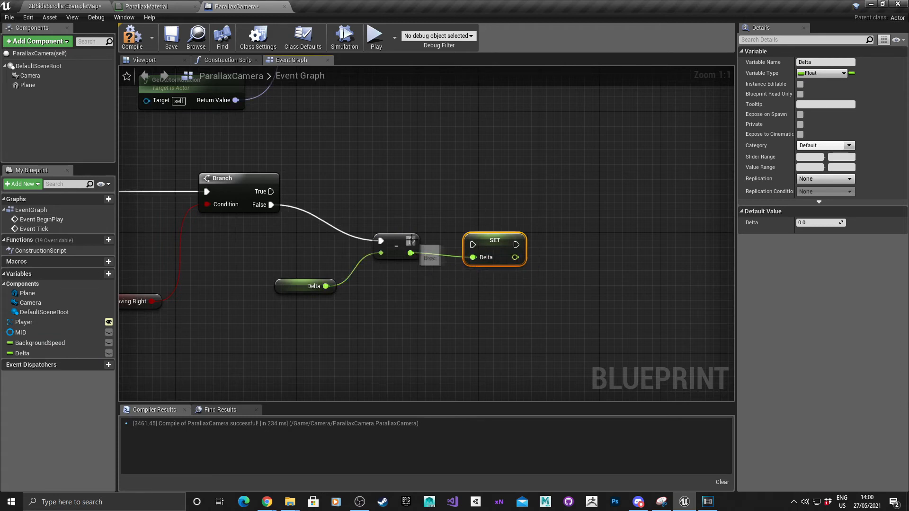
{"action": "mouse_move", "coordinate": [502, 241]}
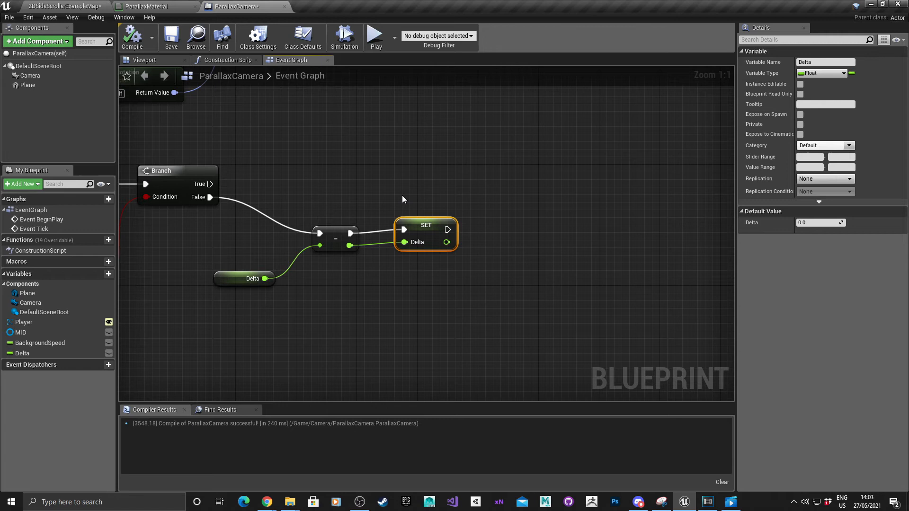
{"action": "mouse_move", "coordinate": [145, 275]}
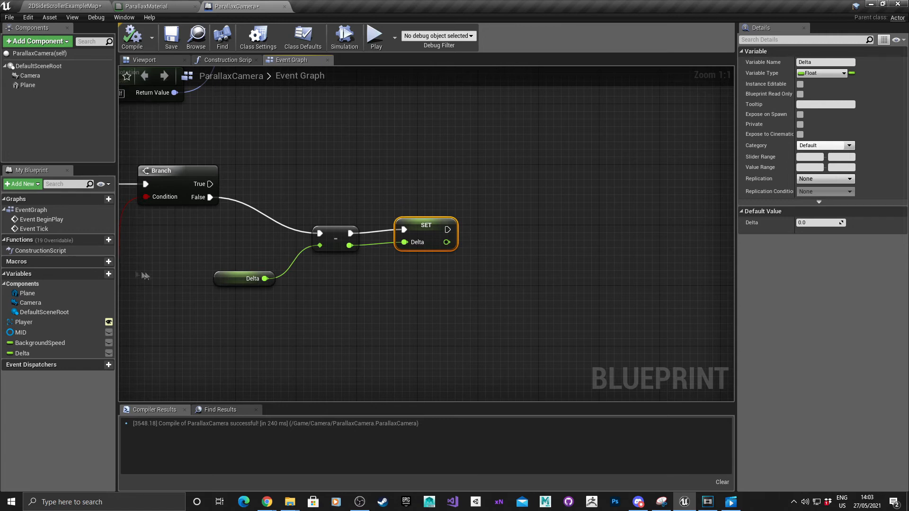
Create a float variable named CurrentOffset in My Blueprint.
{"action": "left_click", "coordinate": [99, 273]}
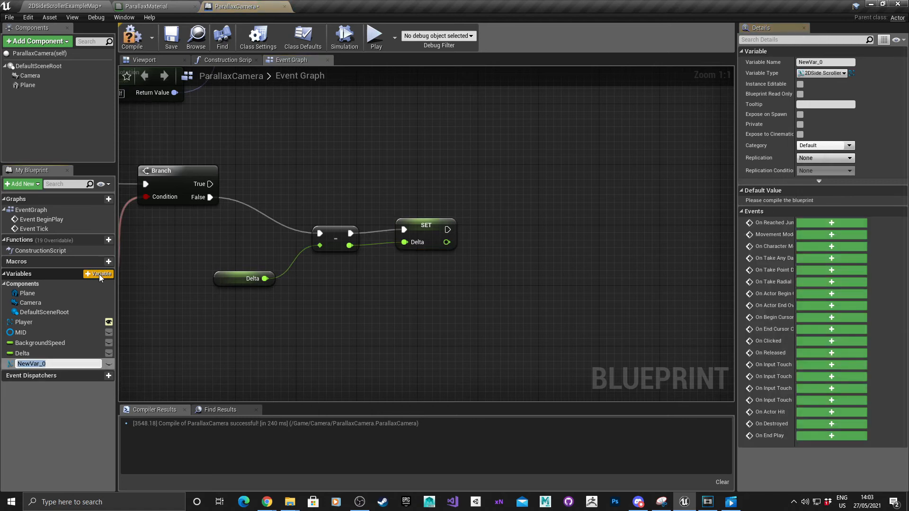
{"action": "left_click", "coordinate": [823, 72]}
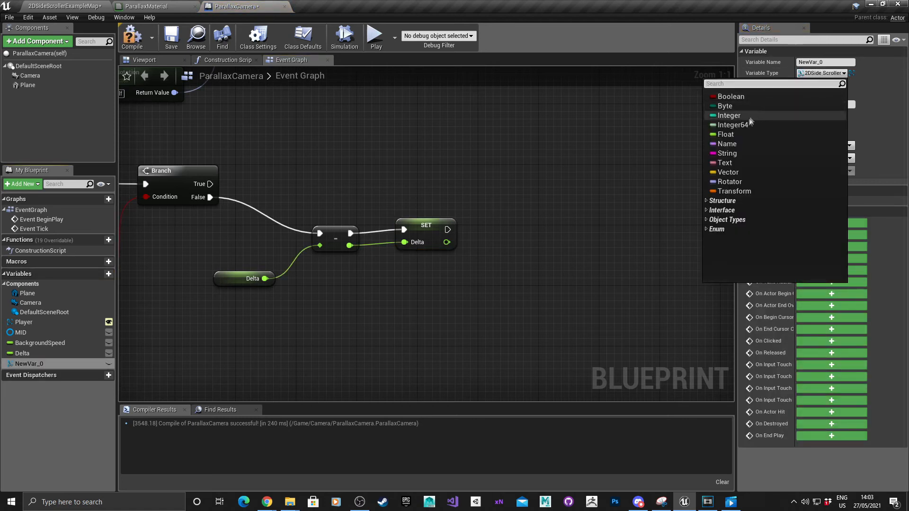
{"action": "left_click", "coordinate": [726, 134]}
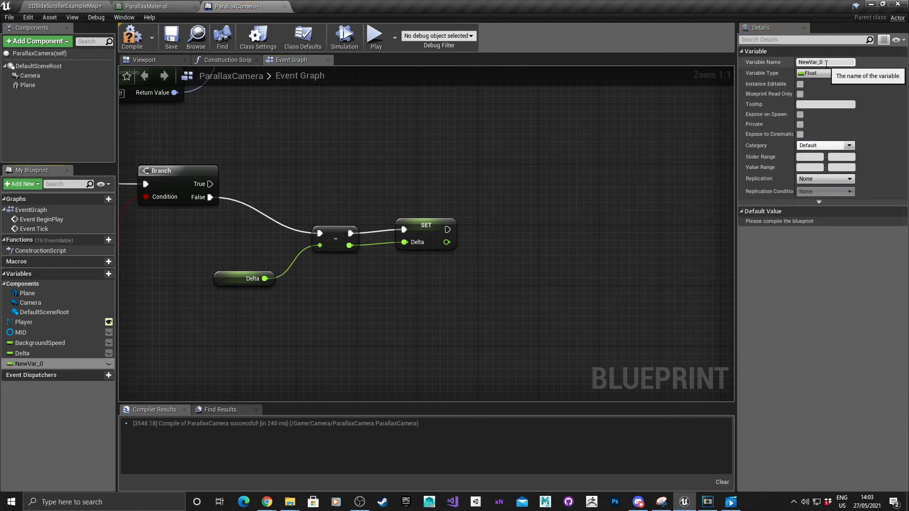
{"action": "type", "text": "Current"}
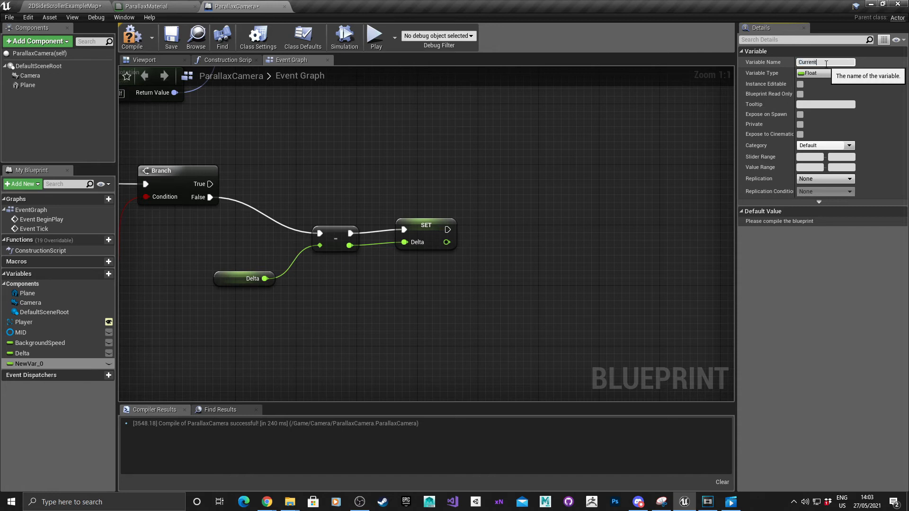
{"action": "type", "text": "Offset"}
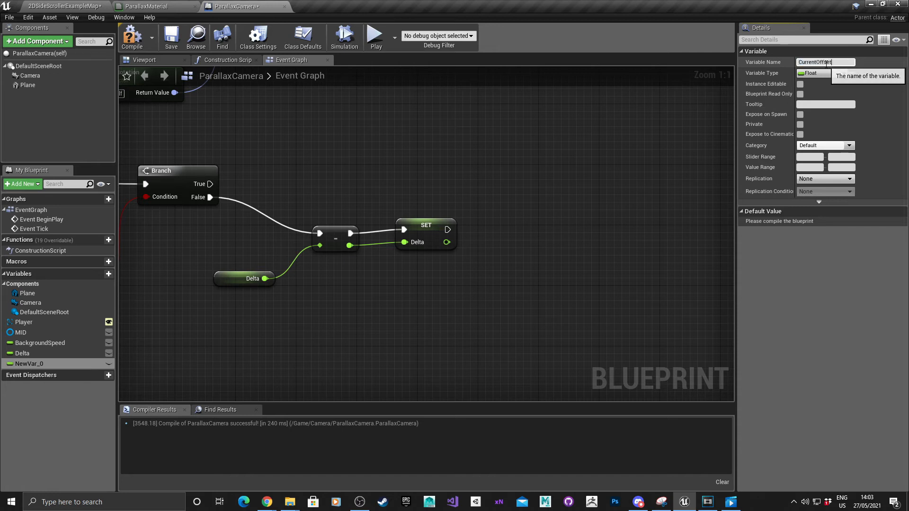
{"action": "left_click", "coordinate": [132, 36]}
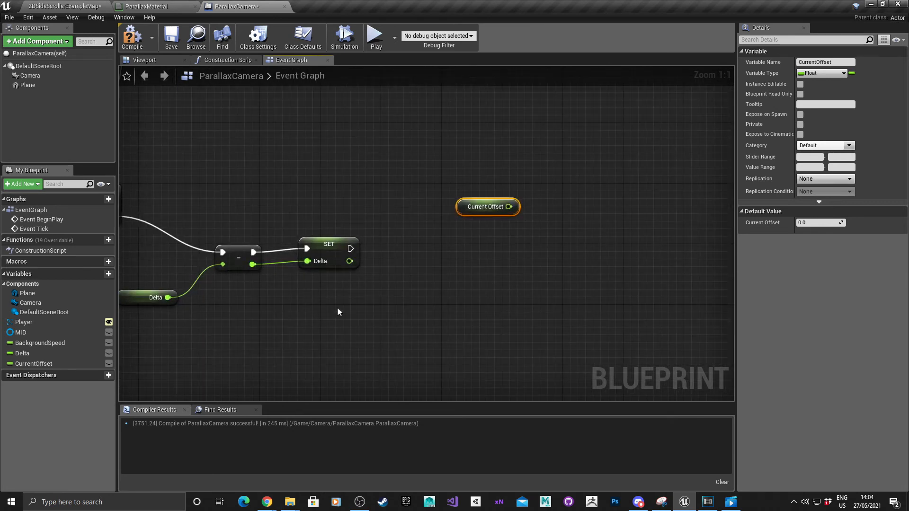
{"action": "mouse_move", "coordinate": [23, 353]}
{"action": "type", "text": "+"}
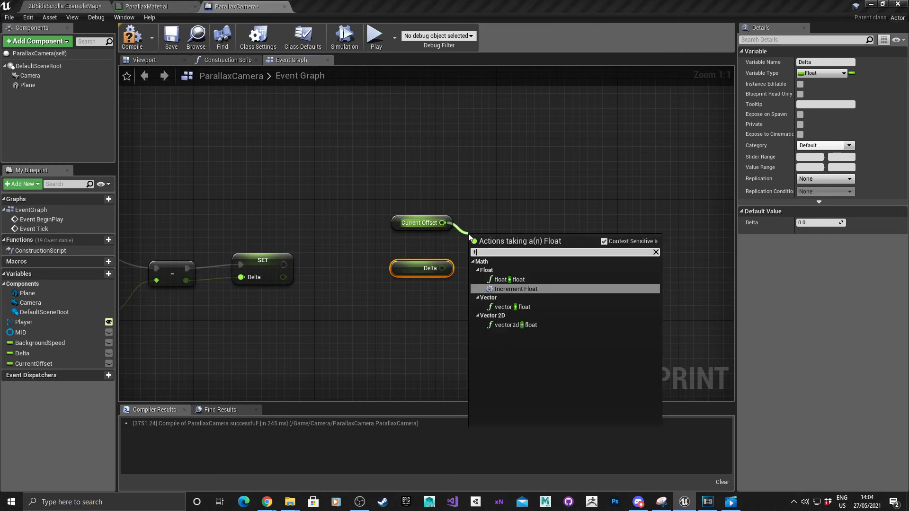
Add a float + node summing Current Offset and Delta.
{"action": "left_click", "coordinate": [514, 289]}
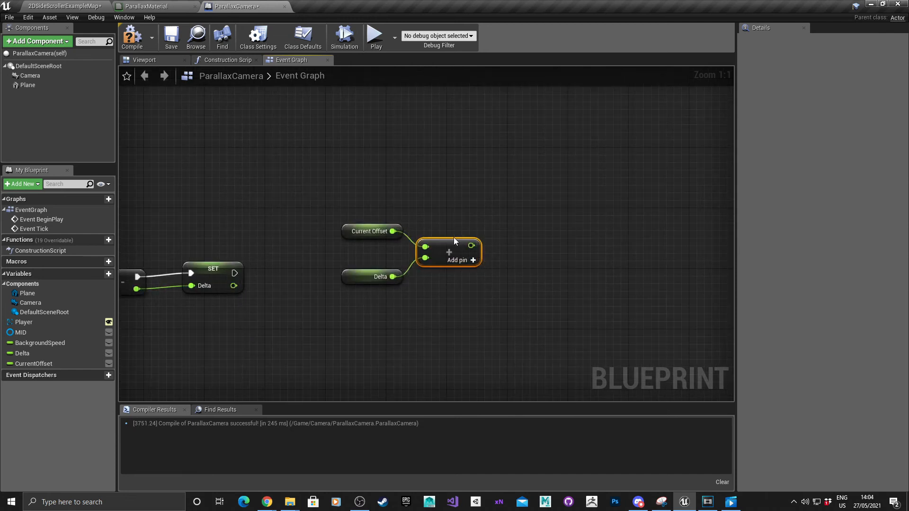
{"action": "mouse_move", "coordinate": [34, 364]}
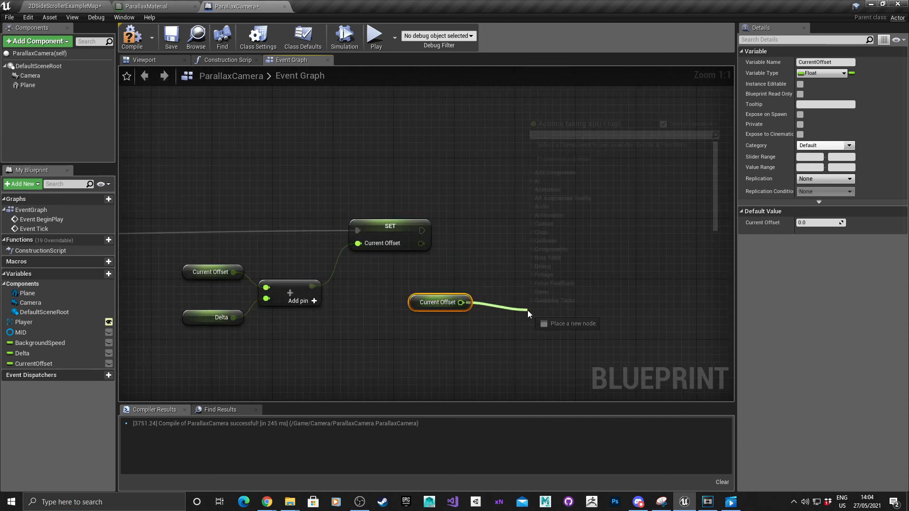
Drive a new Branch with Current Offset > 1.0 and place another Current Offset getter.
{"action": "type", "text": "+"}
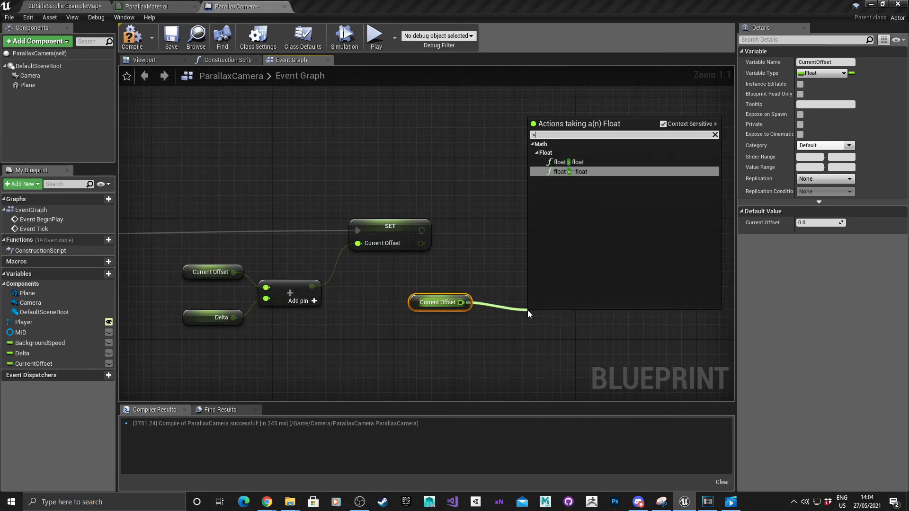
{"action": "left_click", "coordinate": [570, 162]}
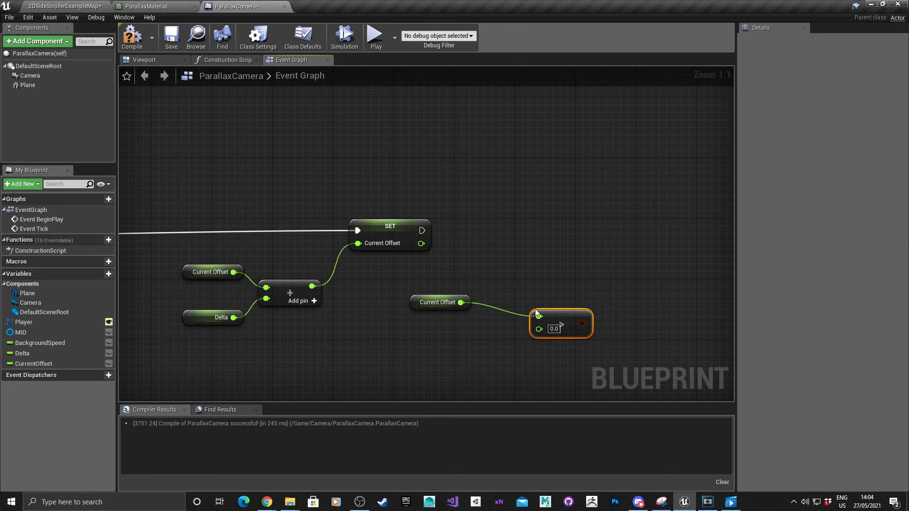
{"action": "mouse_move", "coordinate": [562, 329]}
{"action": "type", "text": "br"}
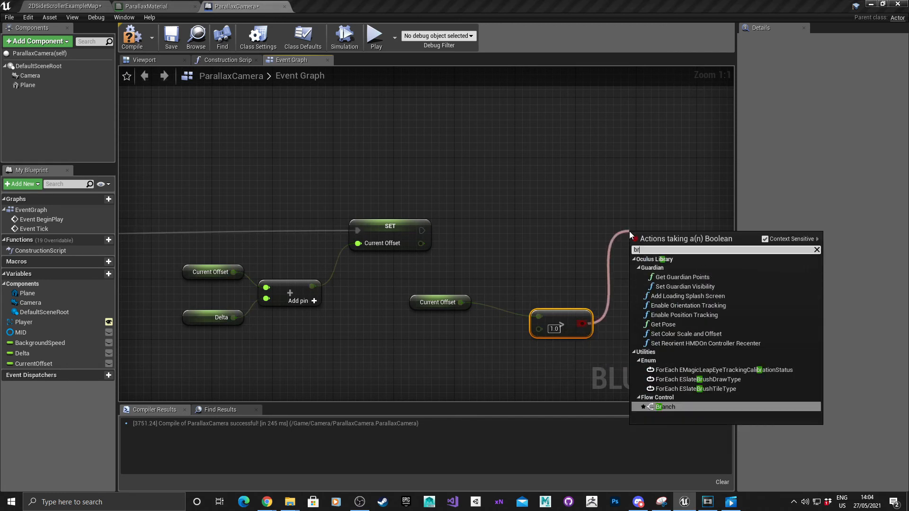
{"action": "left_click", "coordinate": [665, 407]}
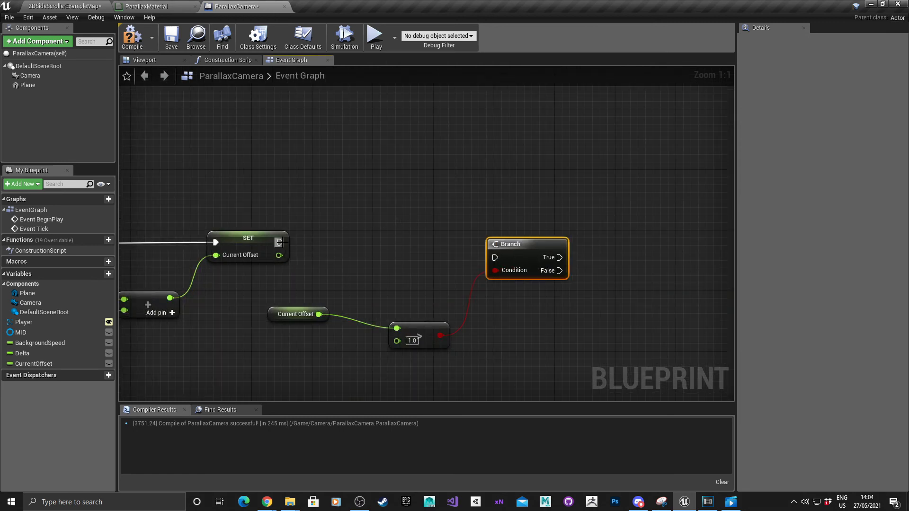
{"action": "mouse_move", "coordinate": [515, 235]}
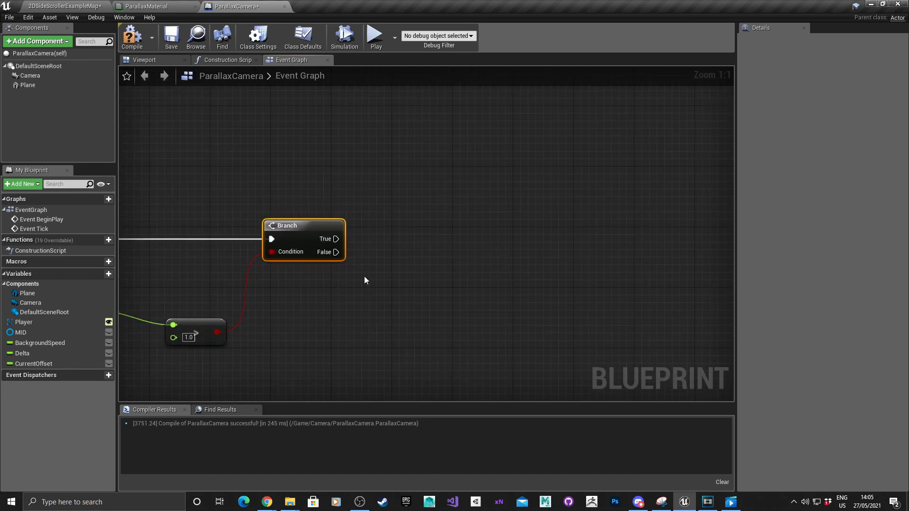
{"action": "left_click", "coordinate": [34, 363]}
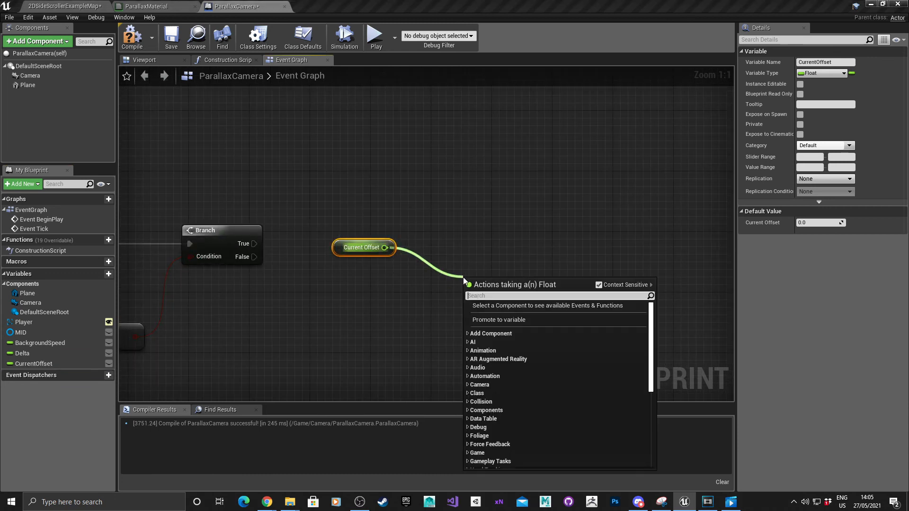
Add a Division node with divisor 1.0 so its remainder sets Current Offset on True.
{"action": "type", "text": "div"}
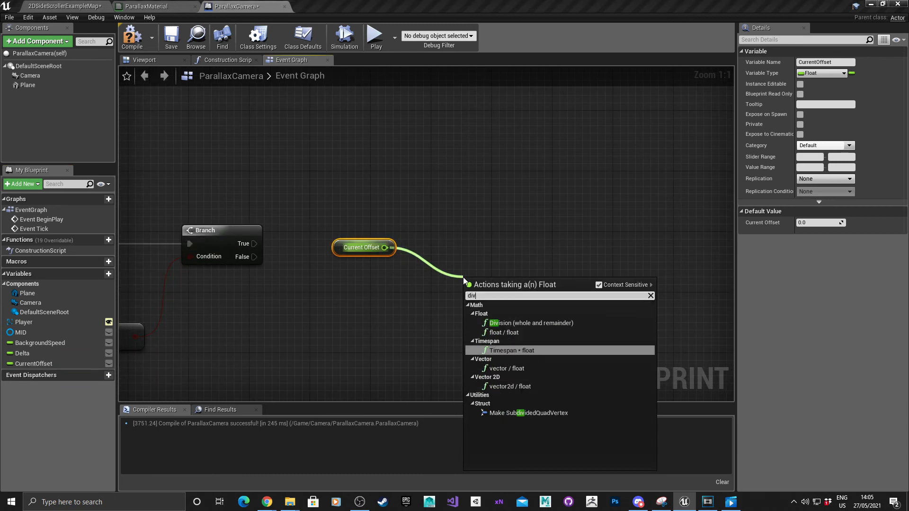
{"action": "left_click", "coordinate": [530, 323]}
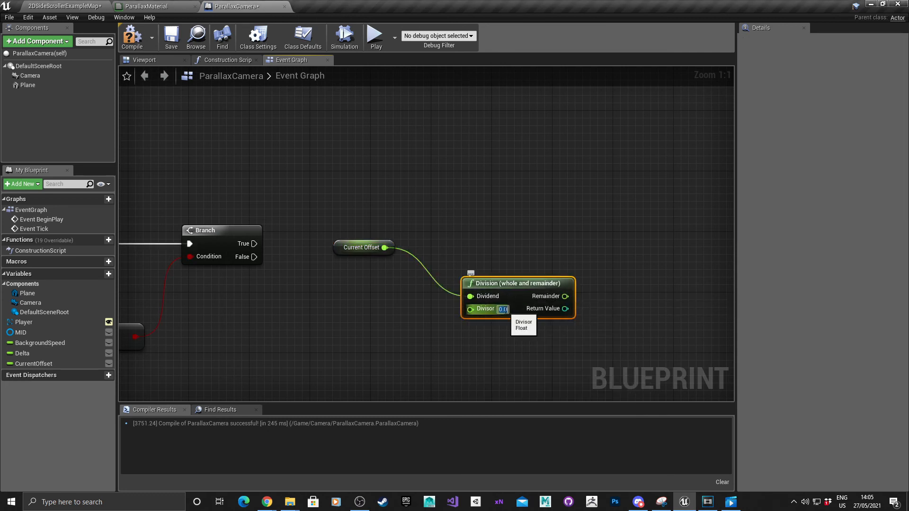
{"action": "left_click", "coordinate": [502, 309]}
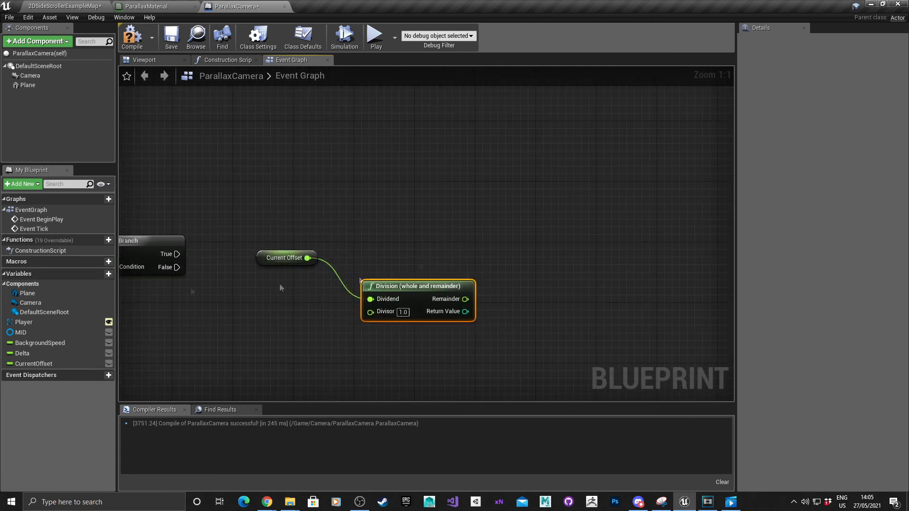
{"action": "left_click", "coordinate": [35, 364]}
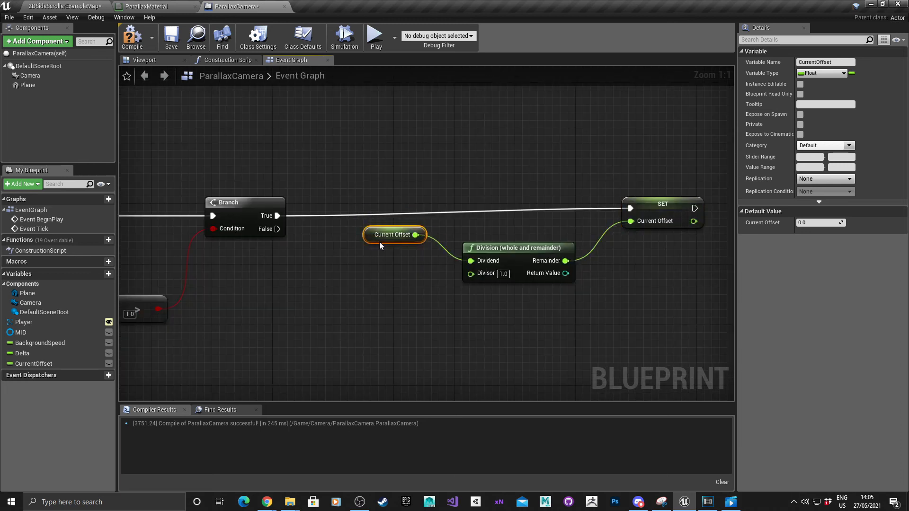
{"action": "scroll", "scroll_direction": "down", "scroll_amount": 3}
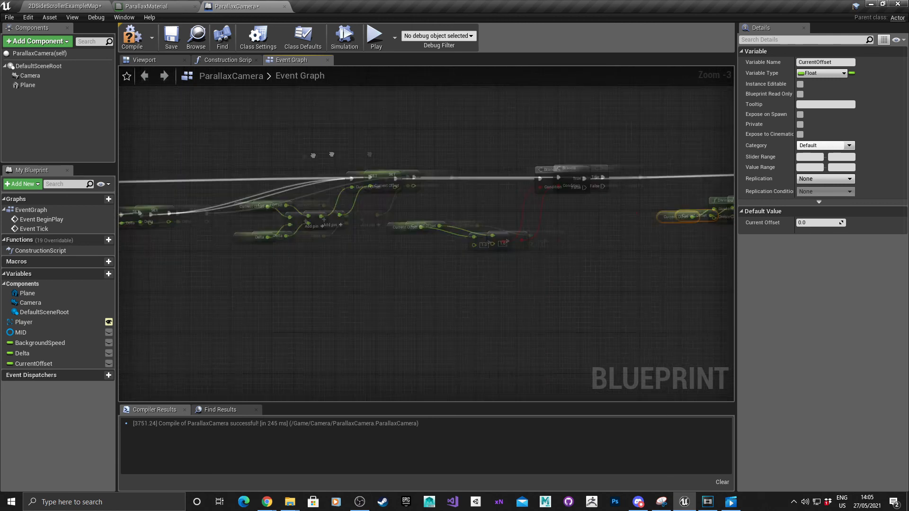
{"action": "scroll", "scroll_direction": "up", "scroll_amount": 3}
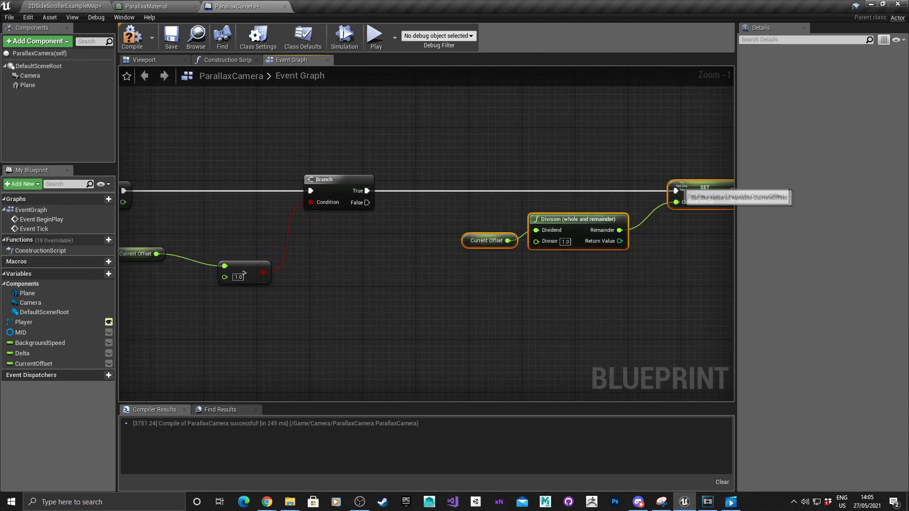
{"action": "scroll", "scroll_direction": "down", "scroll_amount": 3}
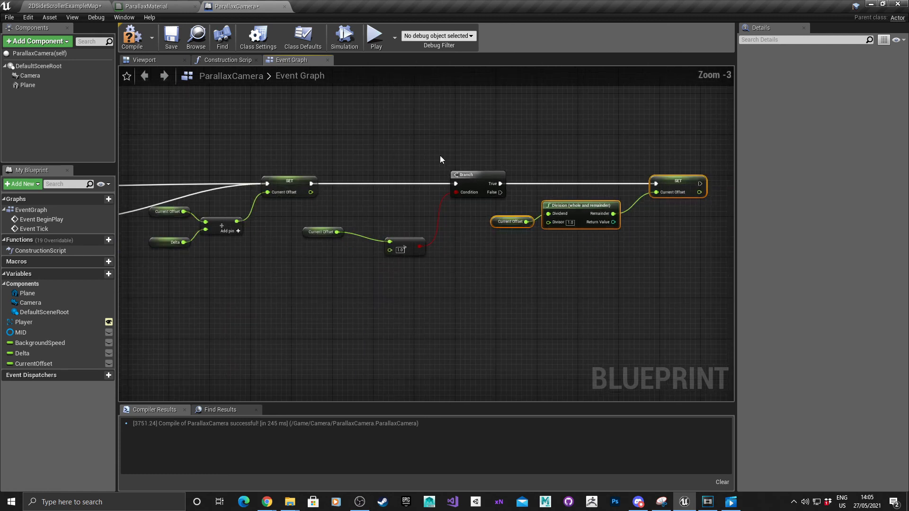
{"action": "scroll", "scroll_direction": "up", "scroll_amount": 3}
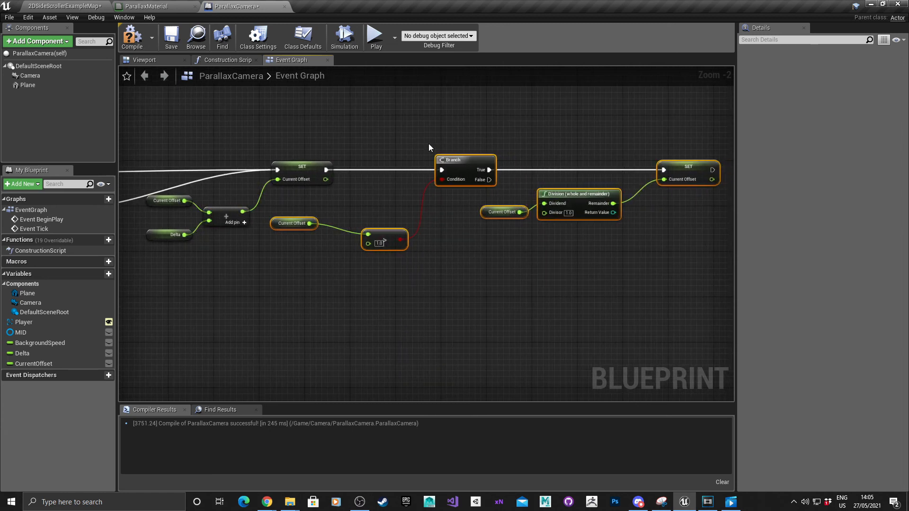
{"action": "scroll", "scroll_direction": "up", "scroll_amount": 3}
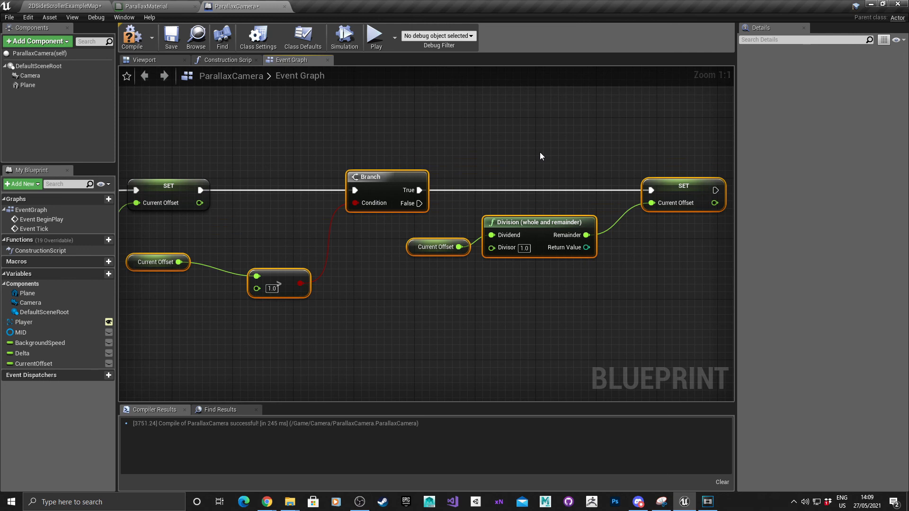
{"action": "mouse_move", "coordinate": [369, 231]}
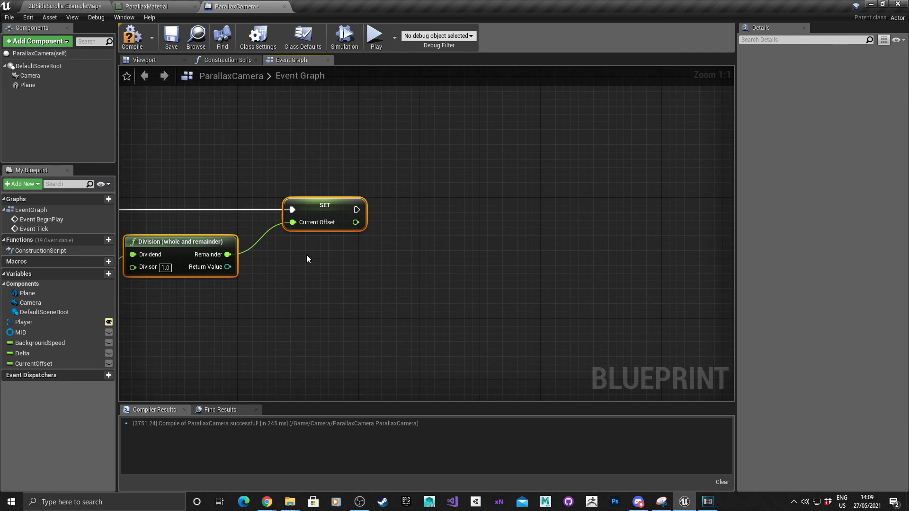
Set MID's scalar parameter Offset to Current Offset after both Branch paths.
{"action": "left_click", "coordinate": [21, 333]}
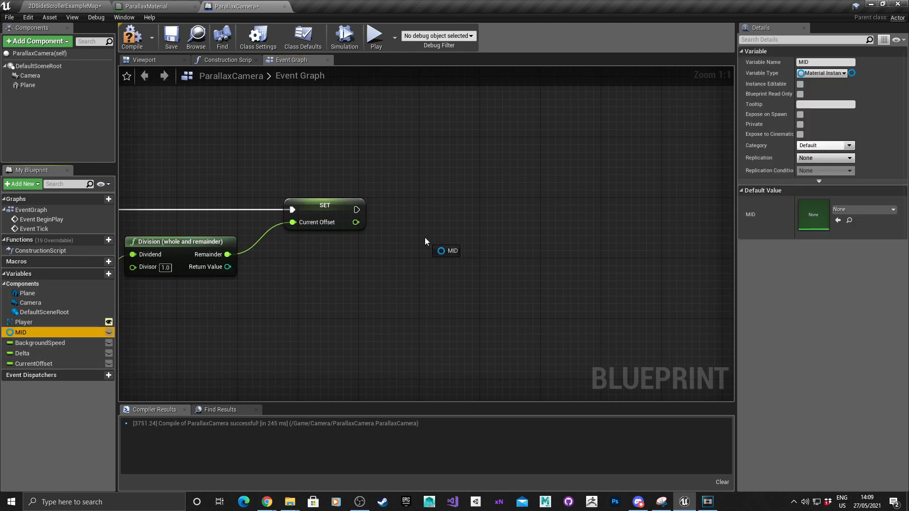
{"action": "left_click", "coordinate": [447, 243]}
{"action": "type", "text": "set"}
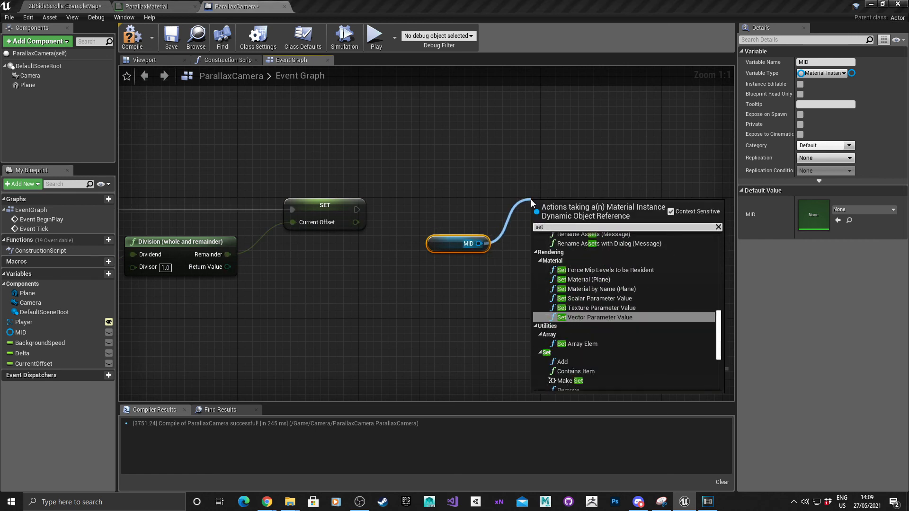
{"action": "left_click", "coordinate": [596, 298]}
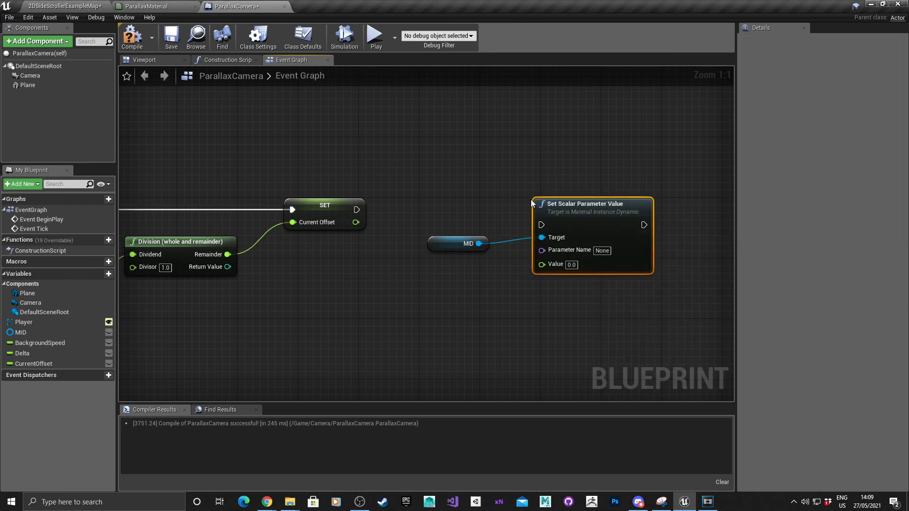
{"action": "left_click", "coordinate": [602, 250]}
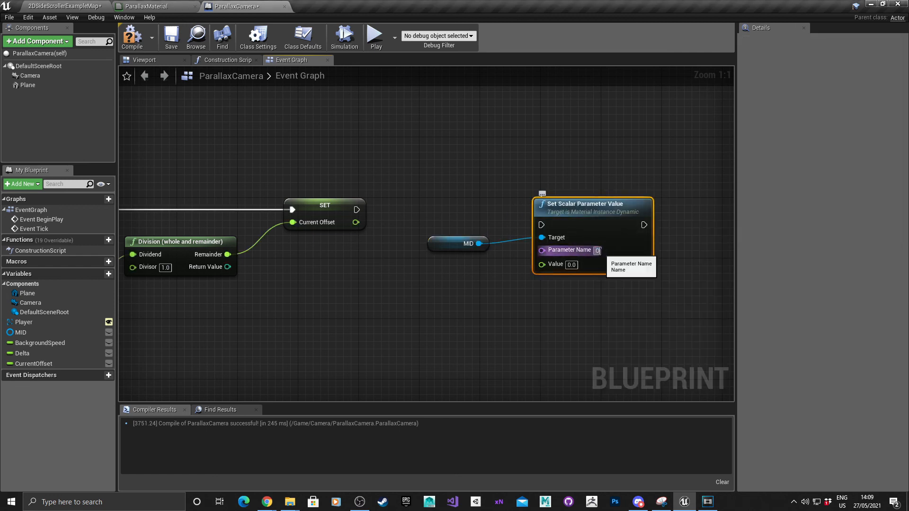
{"action": "type", "text": "Offset"}
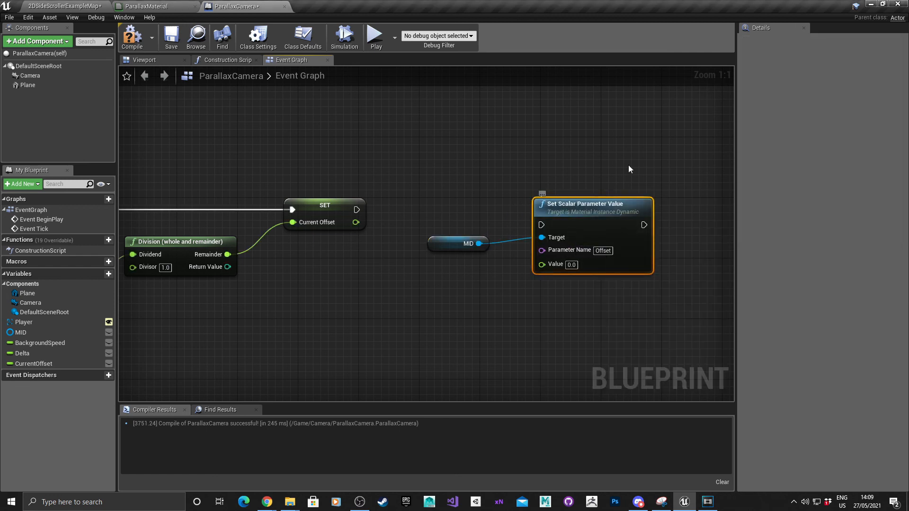
{"action": "mouse_move", "coordinate": [560, 216]}
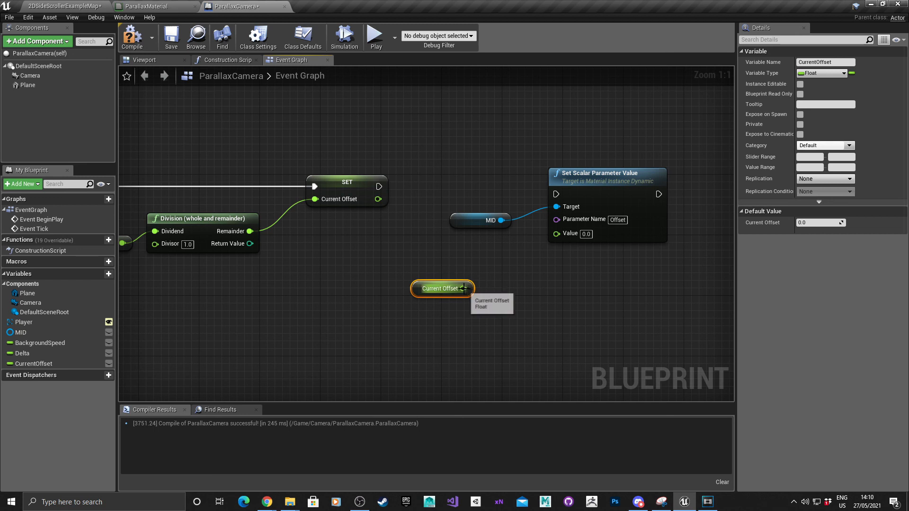
{"action": "left_click", "coordinate": [467, 219]}
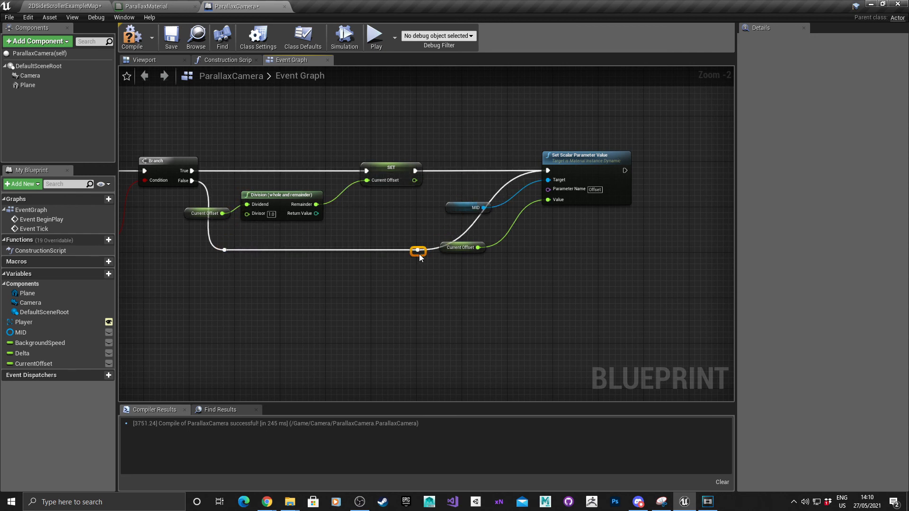
{"action": "scroll", "scroll_direction": "up", "scroll_amount": 3}
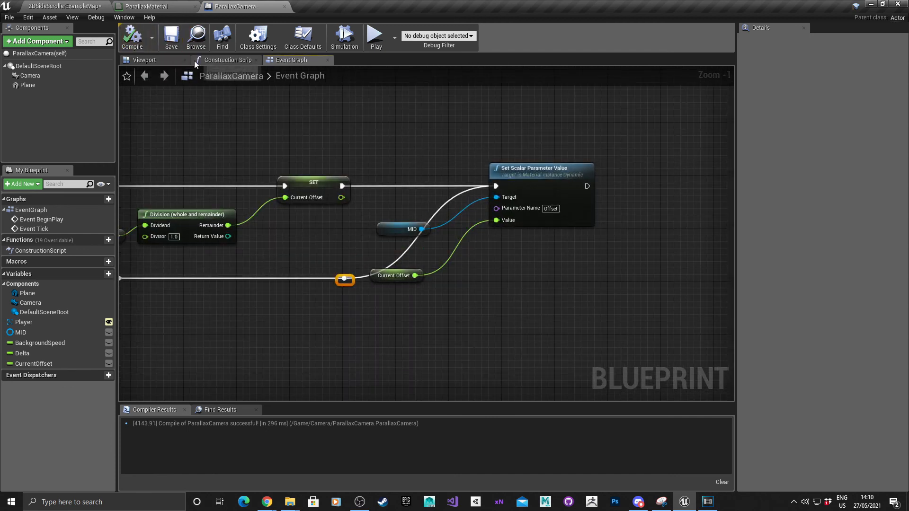
Return to the level editor and play the level to test the parallax.
{"action": "left_click", "coordinate": [63, 6]}
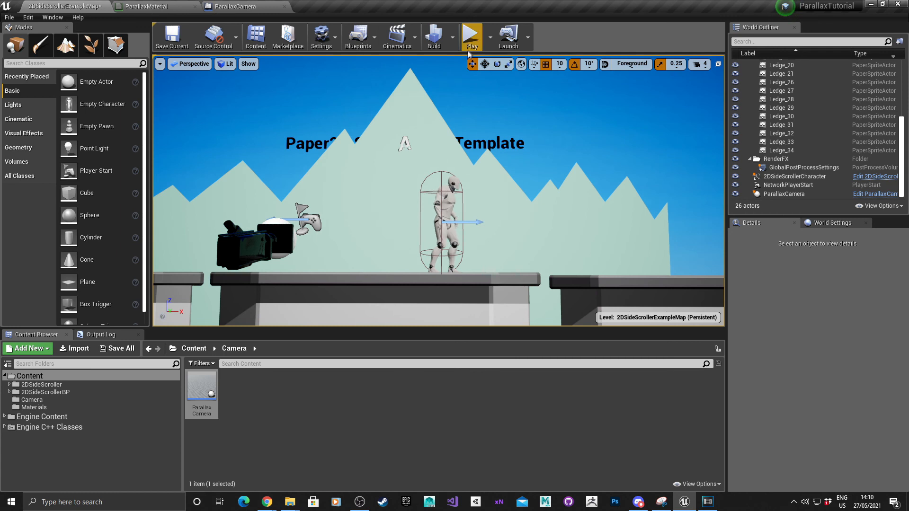
{"action": "left_click", "coordinate": [471, 33]}
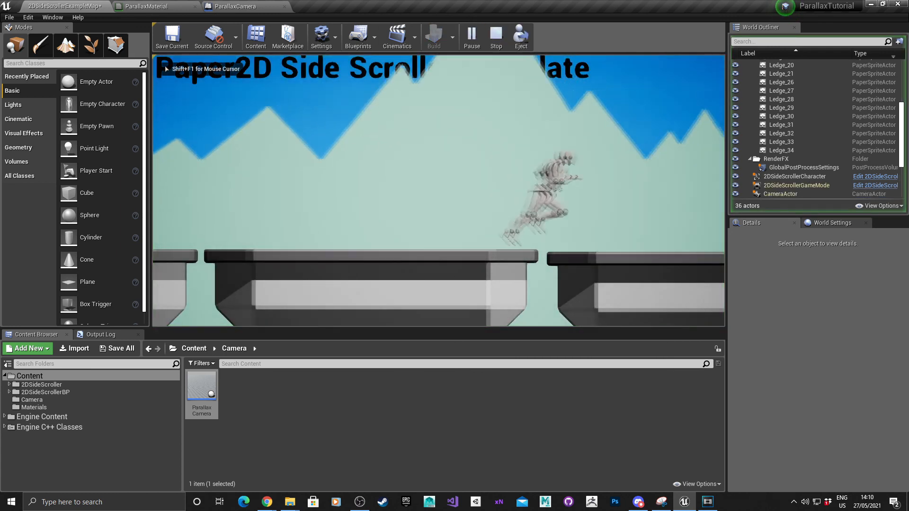